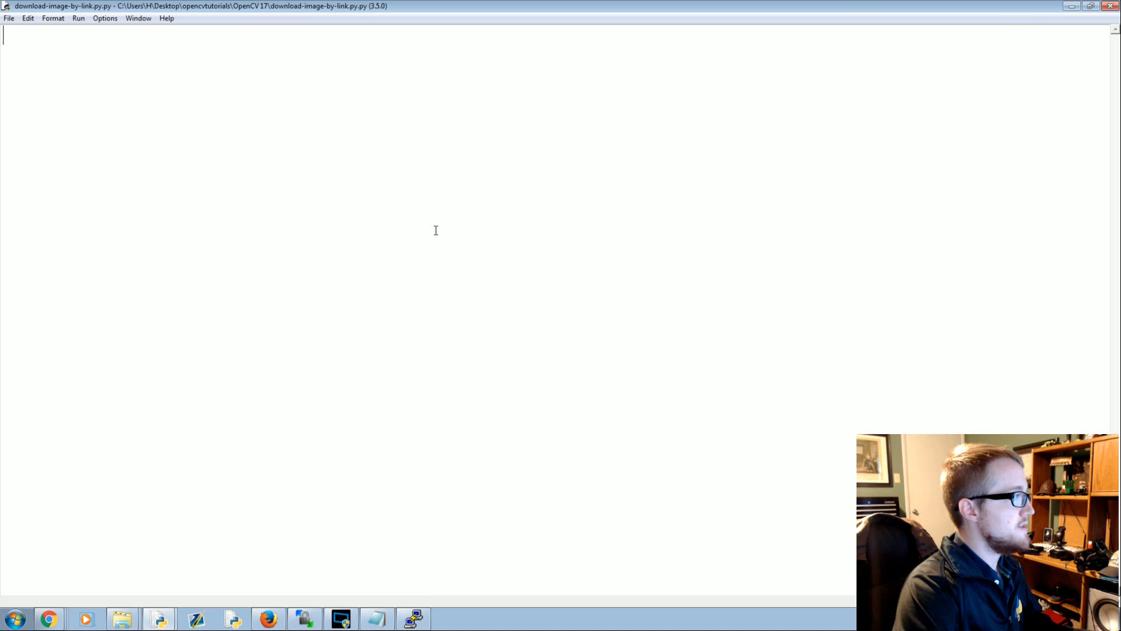
Add import lines for urllib.request, cv2, numpy as np and os
type("import")
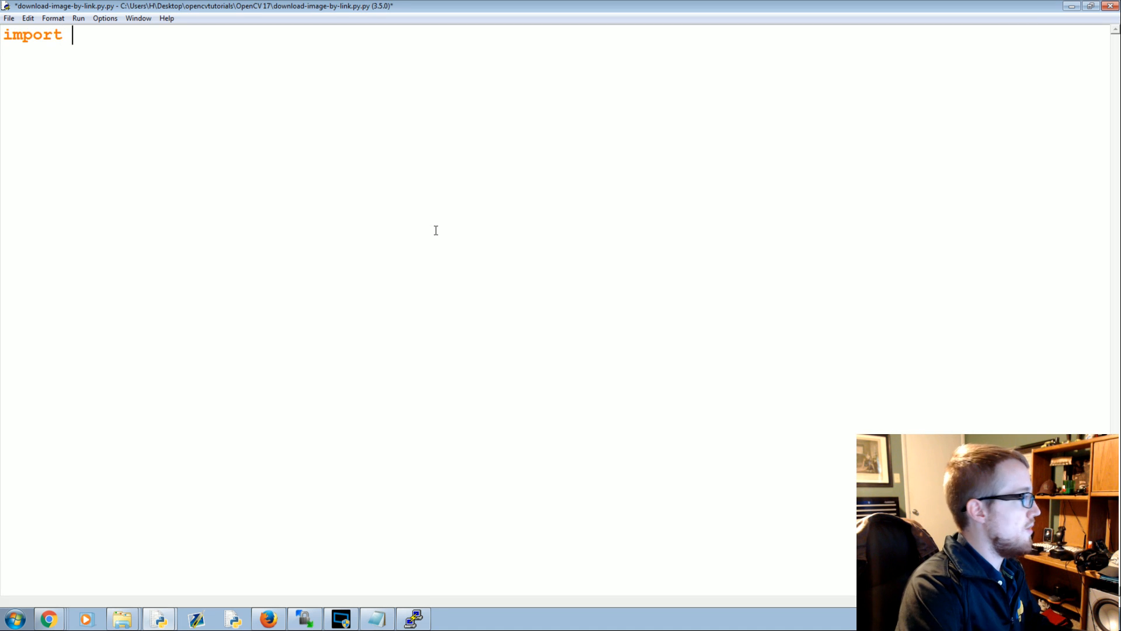
type("urllib.request")
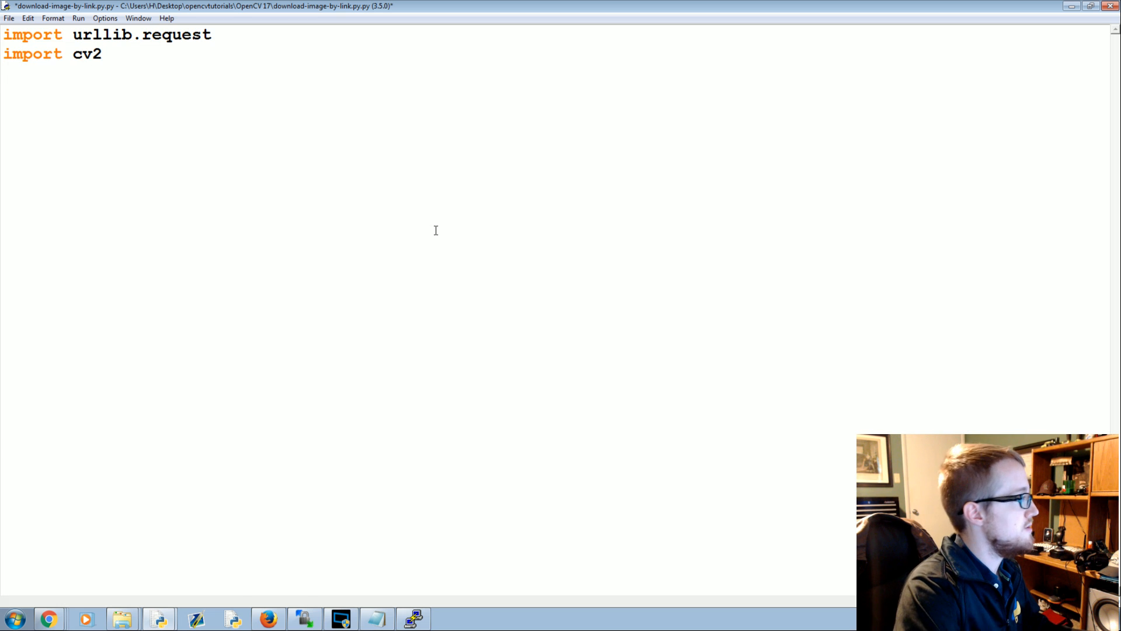
type("import n")
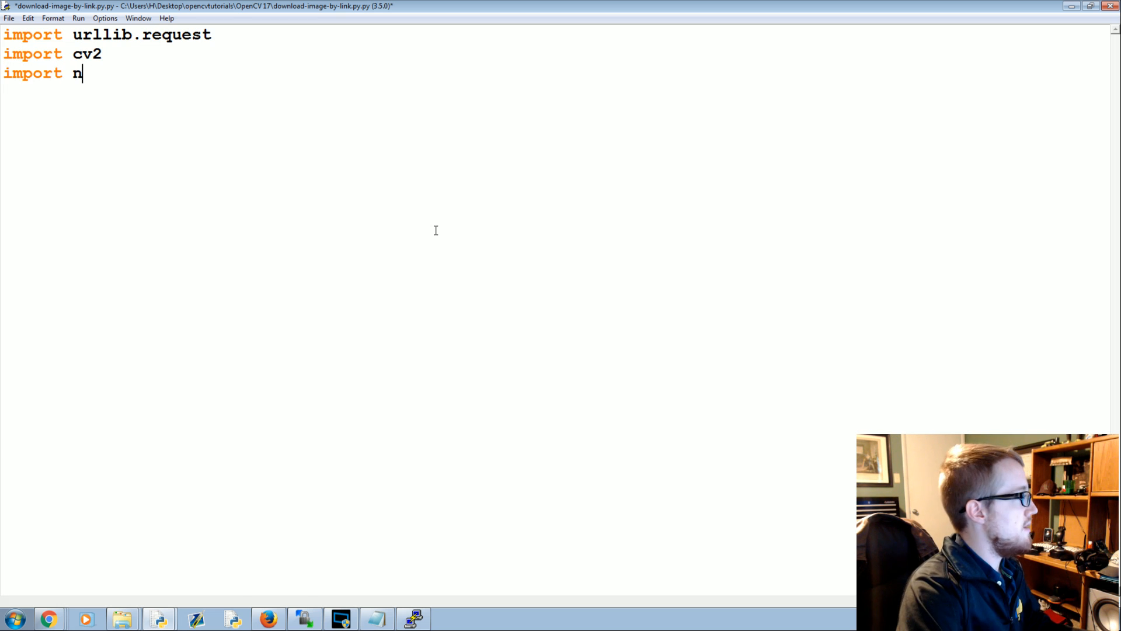
type("umpy as np")
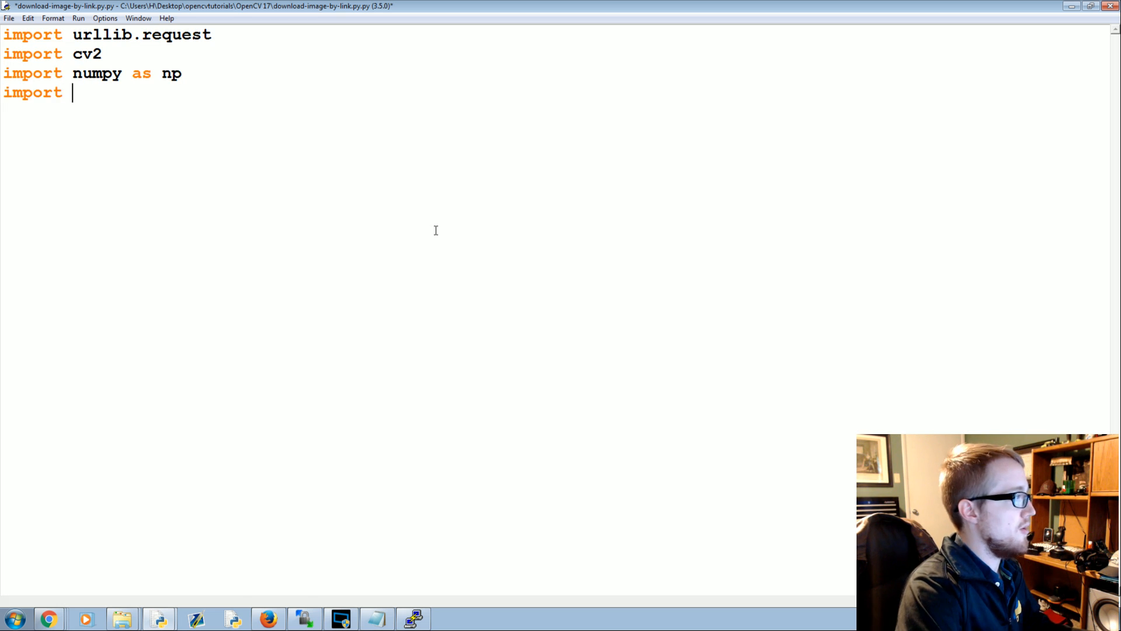
type("os")
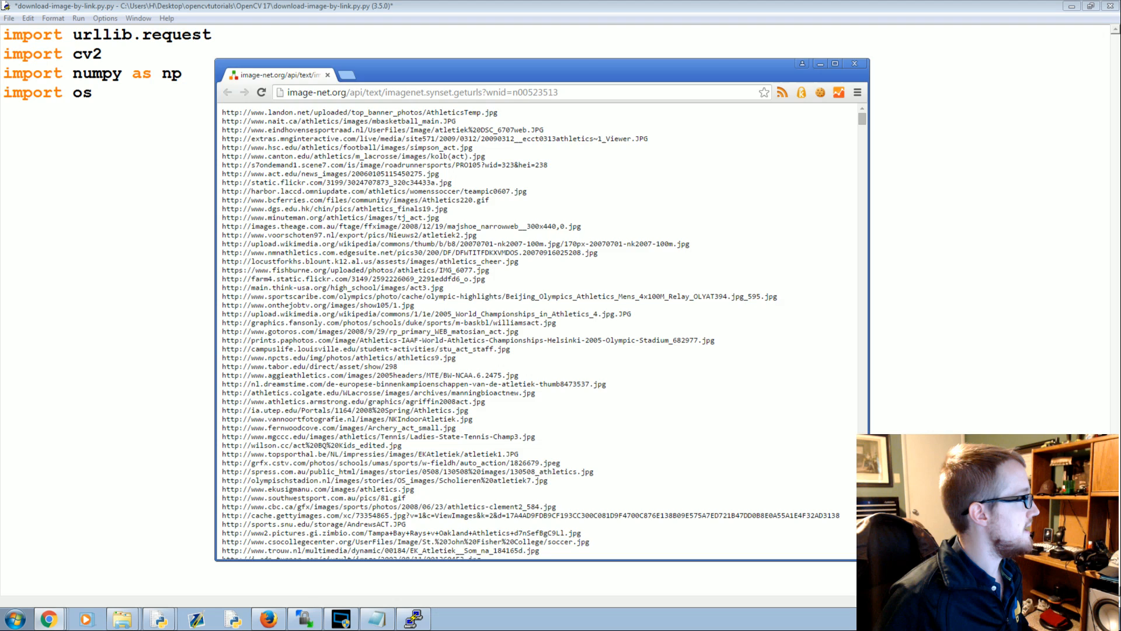
Review the ImageNet n00523513 image-URL list in Chrome, then return to the IDLE script
left_click(458, 74)
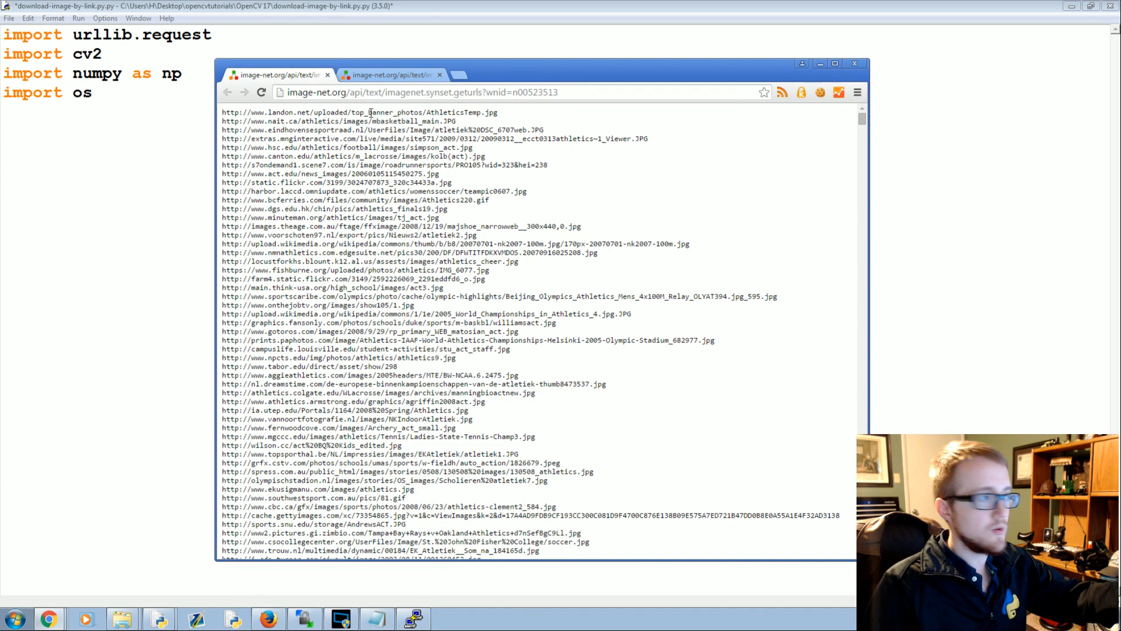
left_click_drag(443, 375, 450, 392)
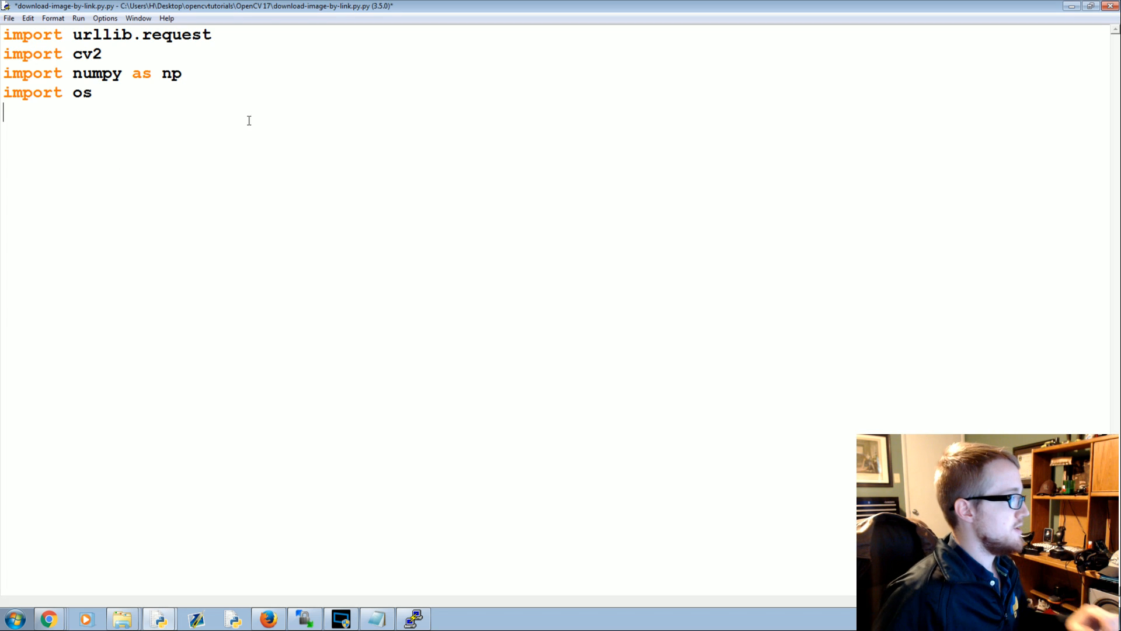
Define store_raw_images() and begin the indented line neg_images_link = '
type("def store_ra")
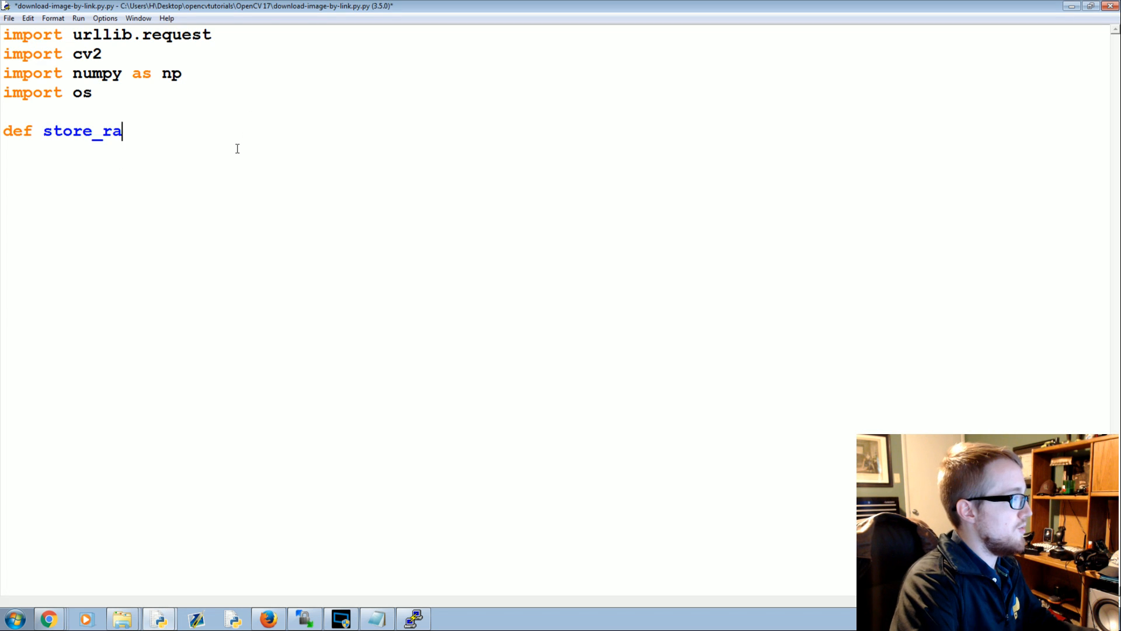
type("w_images9")
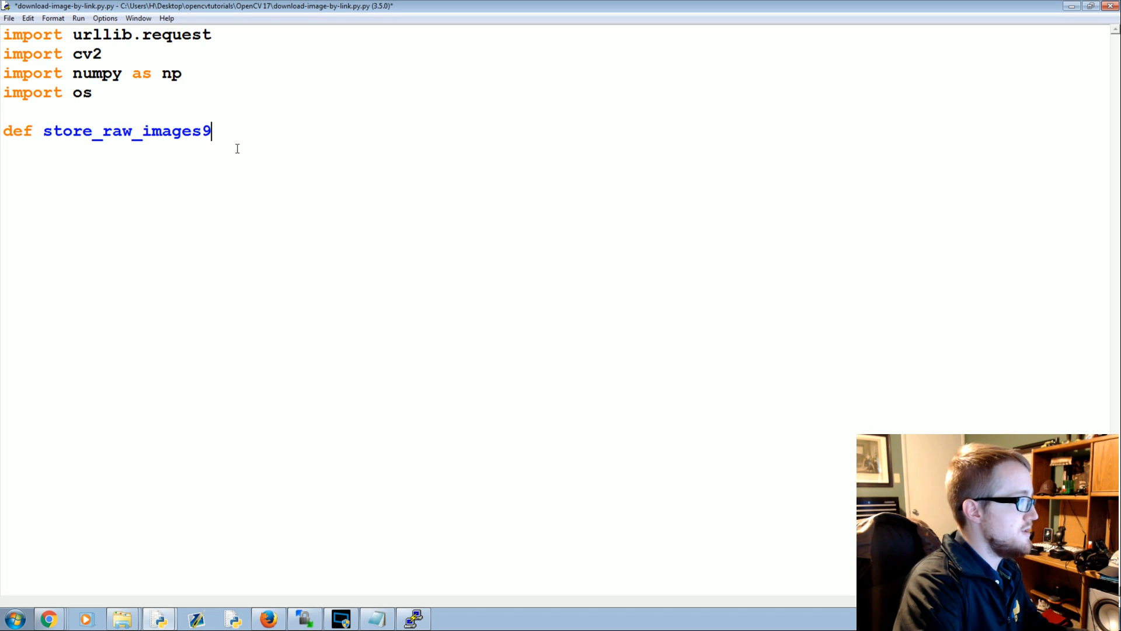
type("():")
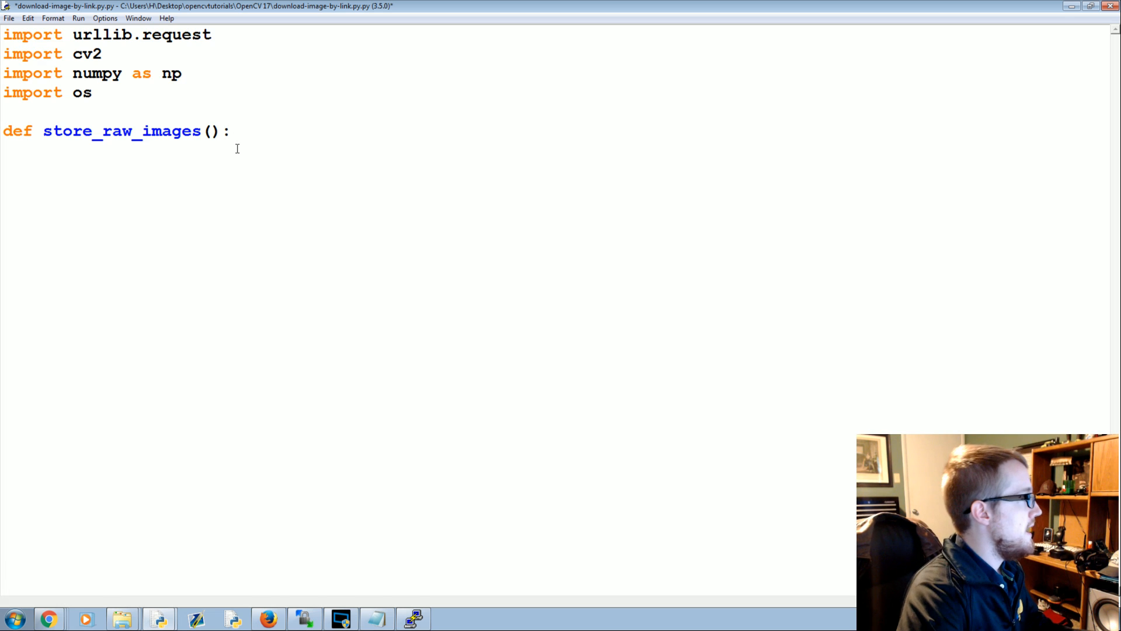
type("neg_images")
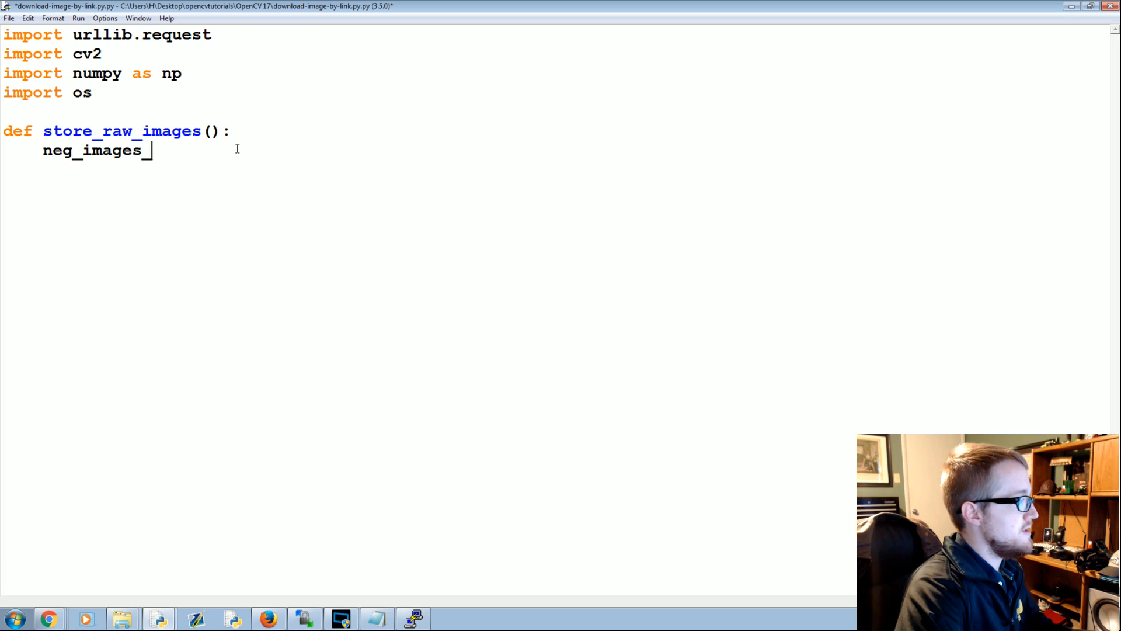
type("_link = '")
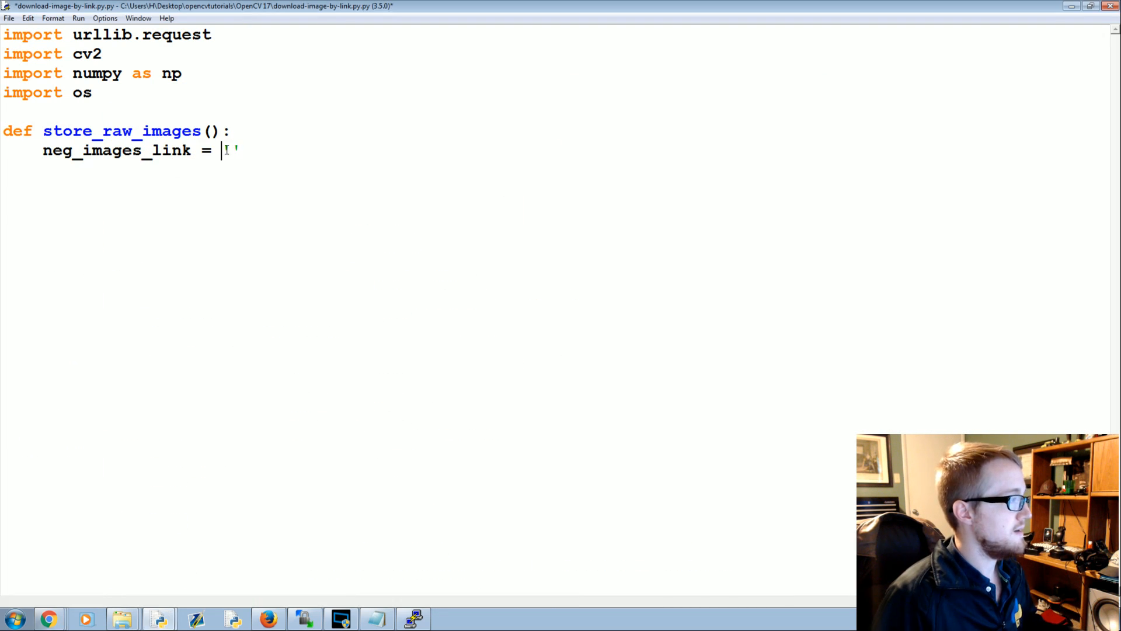
Set neg_images_link to the ImageNet n00523513 geturls URL and begin neg_image_urls
type("http://image-net.org/api/text/imagenet.synset.geturls?wnid=n00523513")
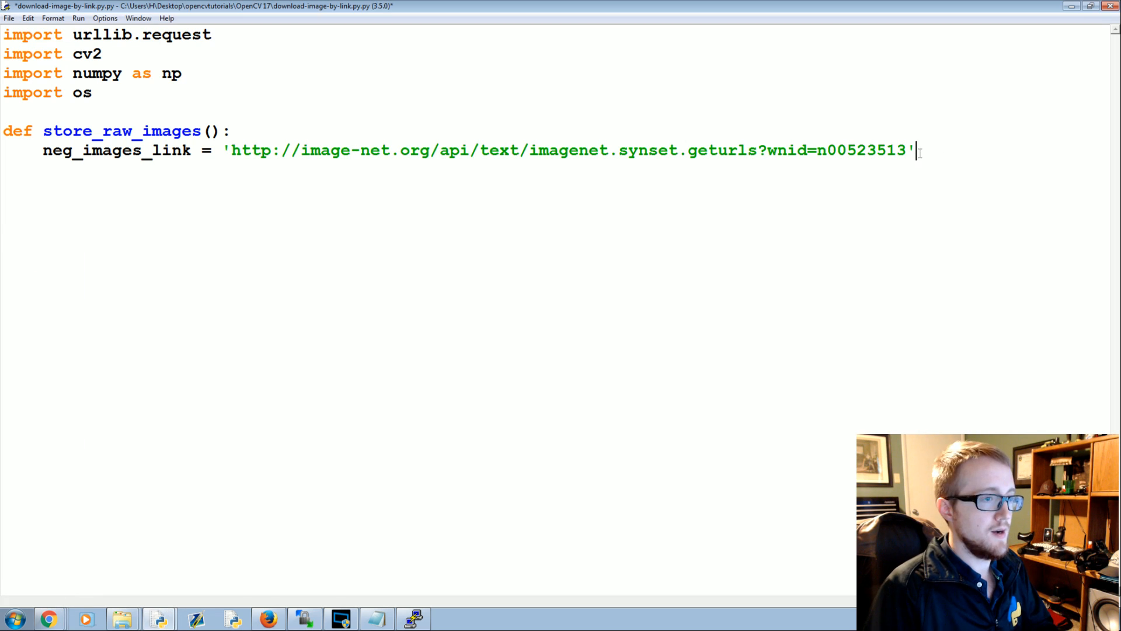
type("neg_im")
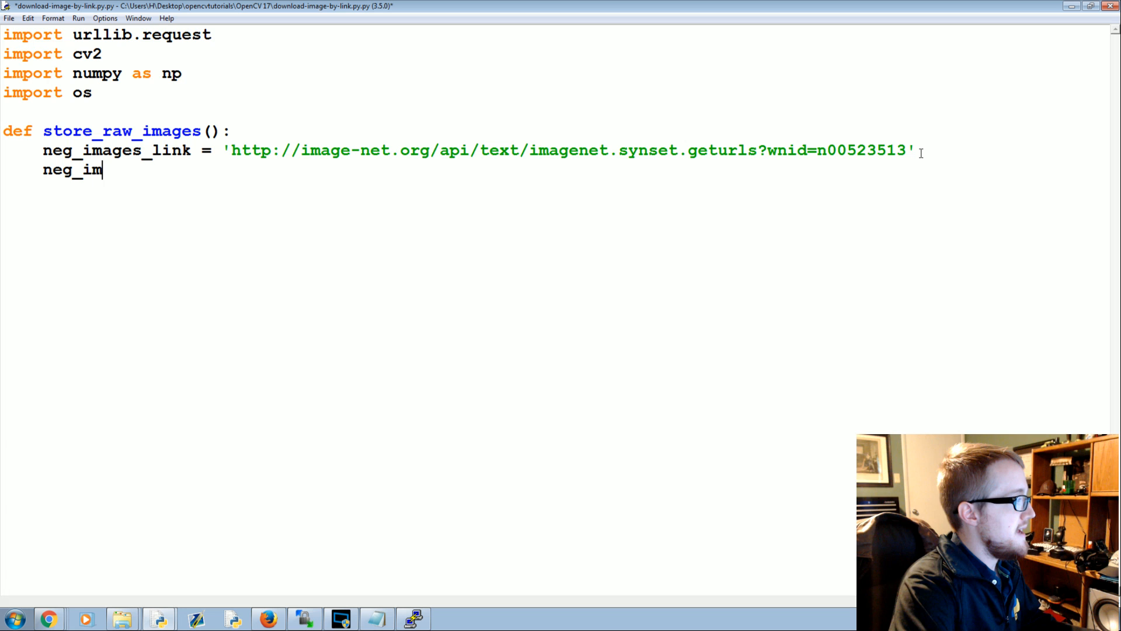
type("age_")
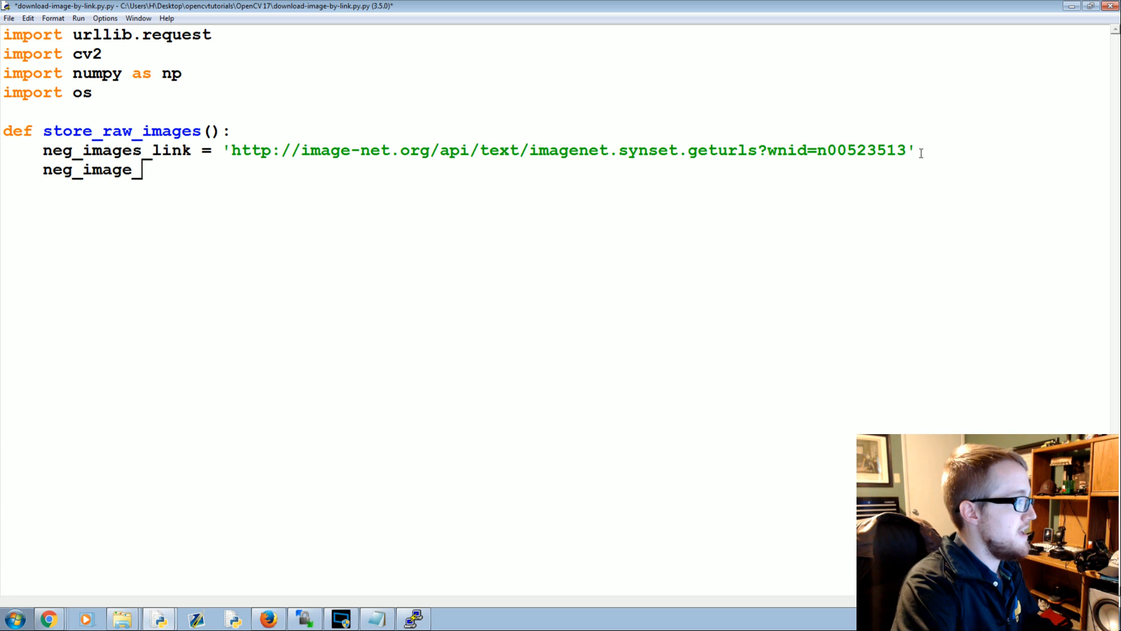
type("urls =")
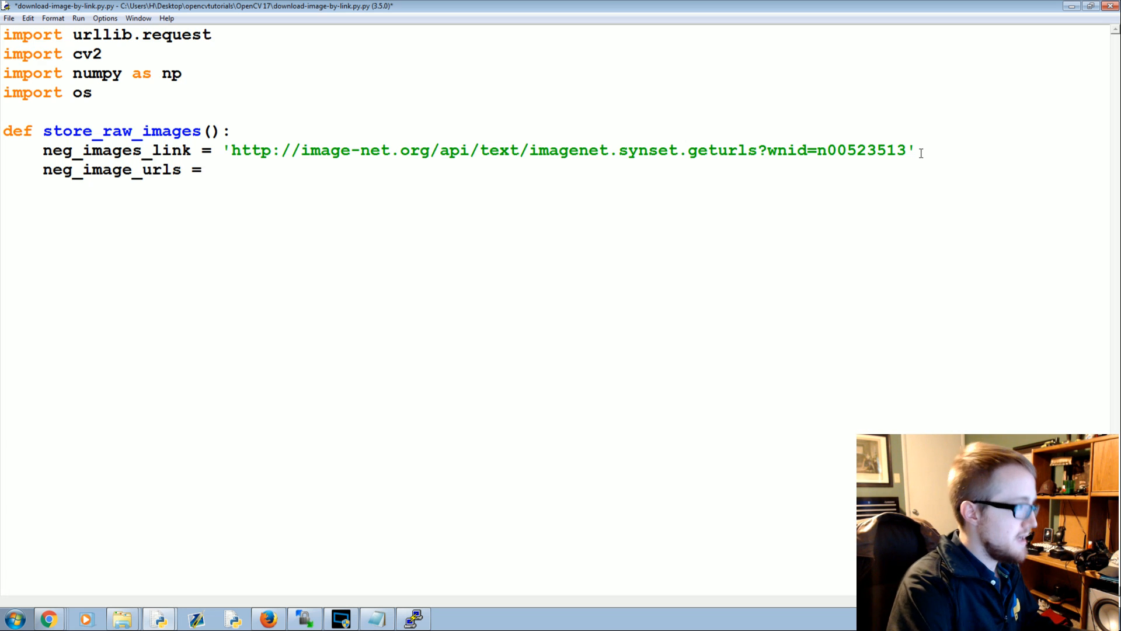
type("''")
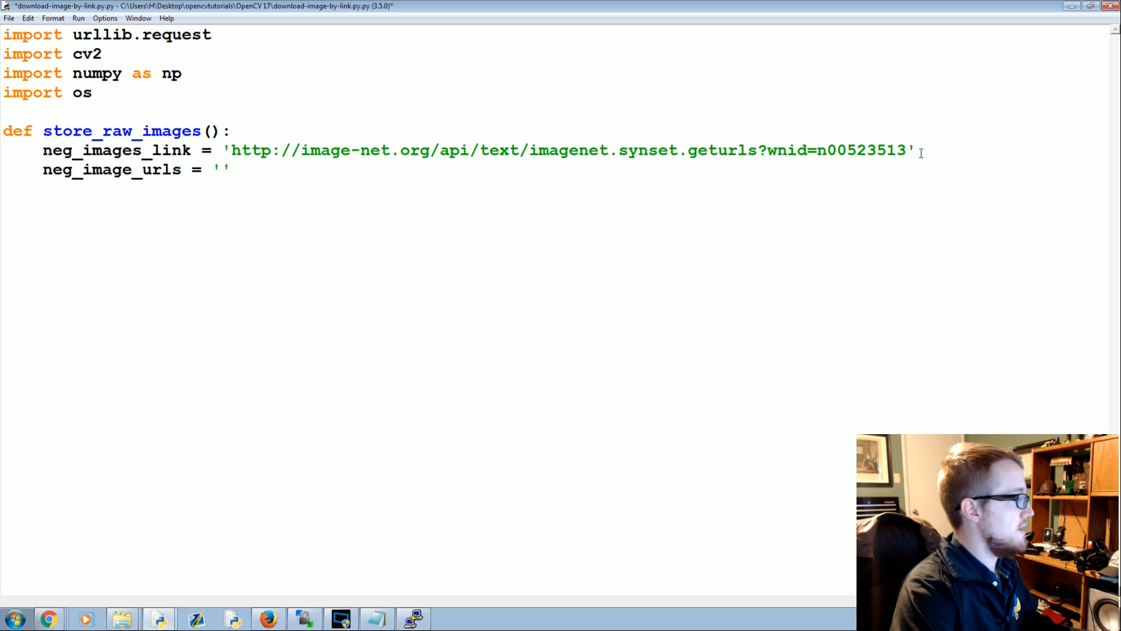
Assign neg_image_urls = urllib.request.urlopen(neg_images_link).read().decode()
type("urllib.")
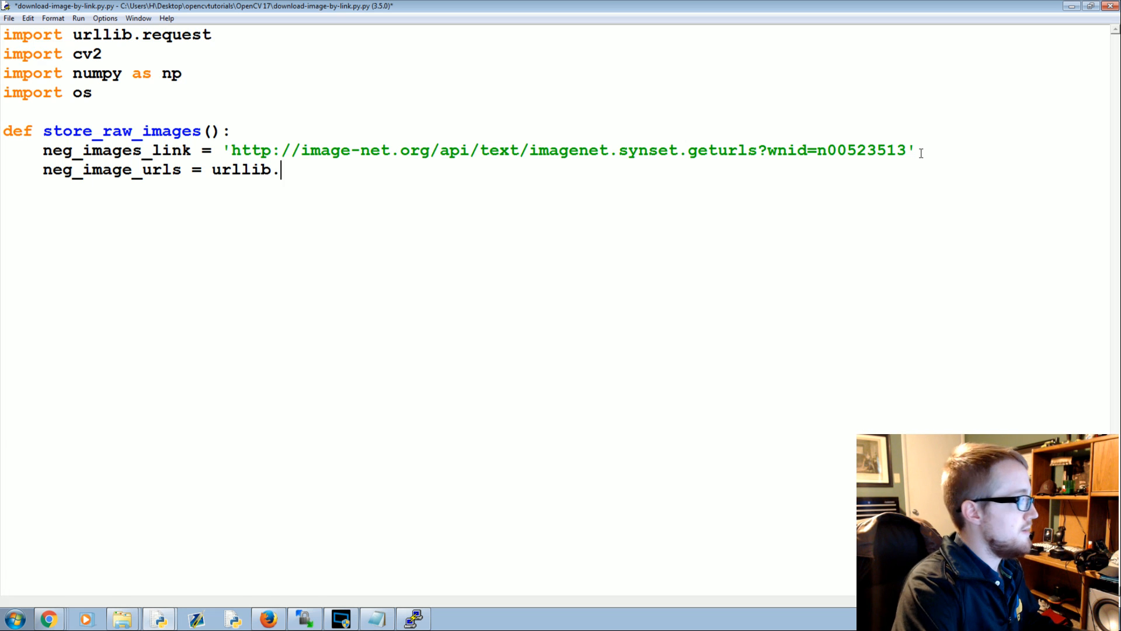
type("request.urlopen()")
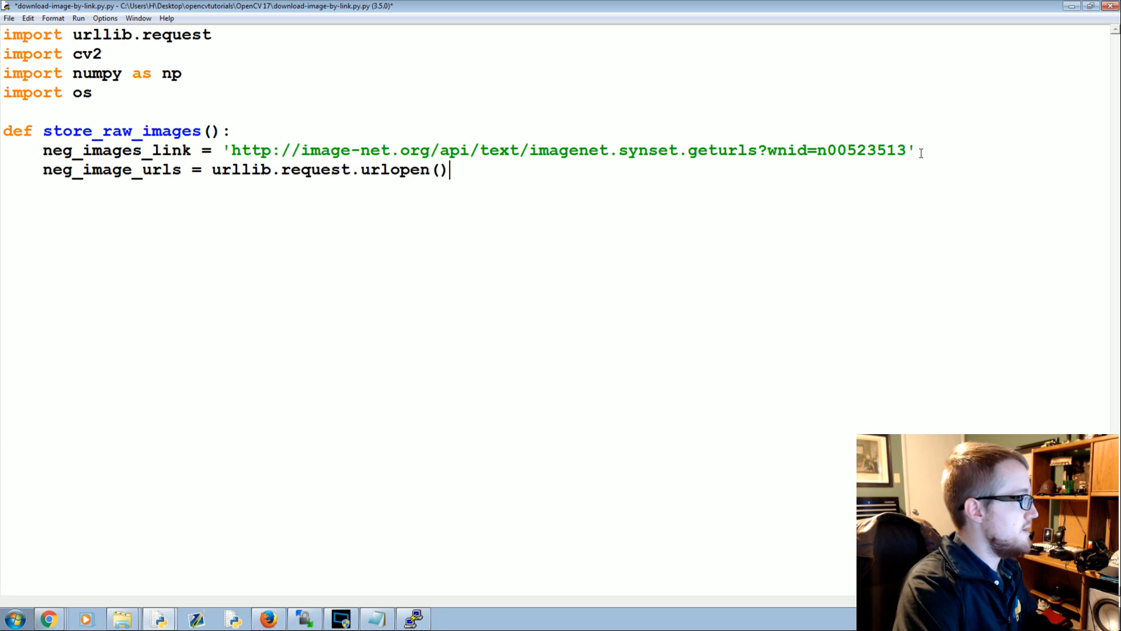
double_click(116, 150)
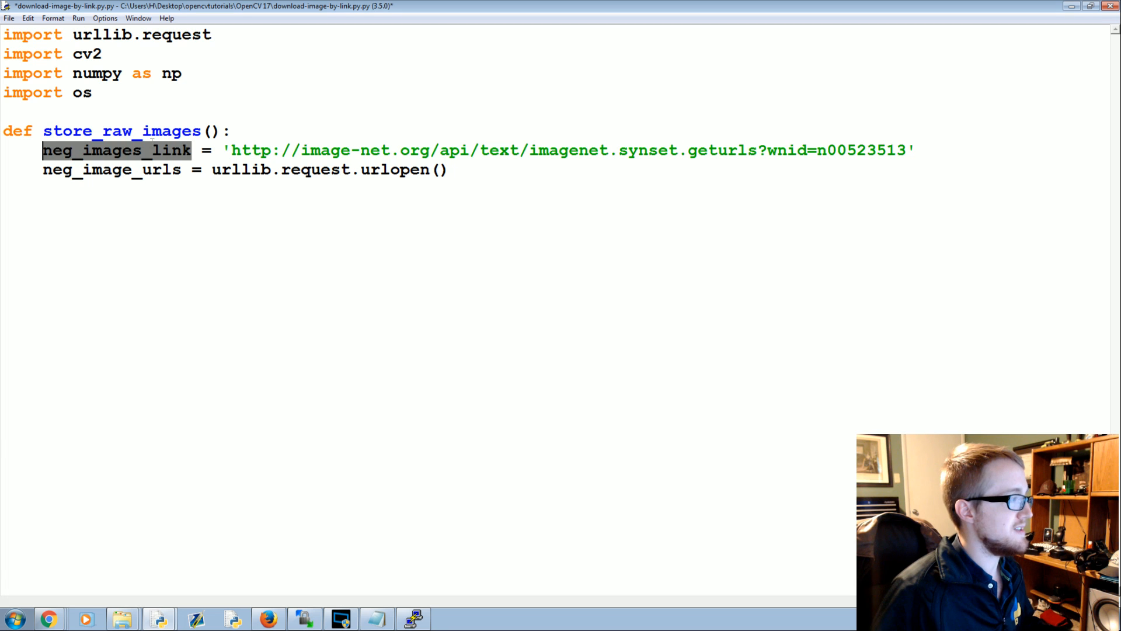
type("neg_images_link")
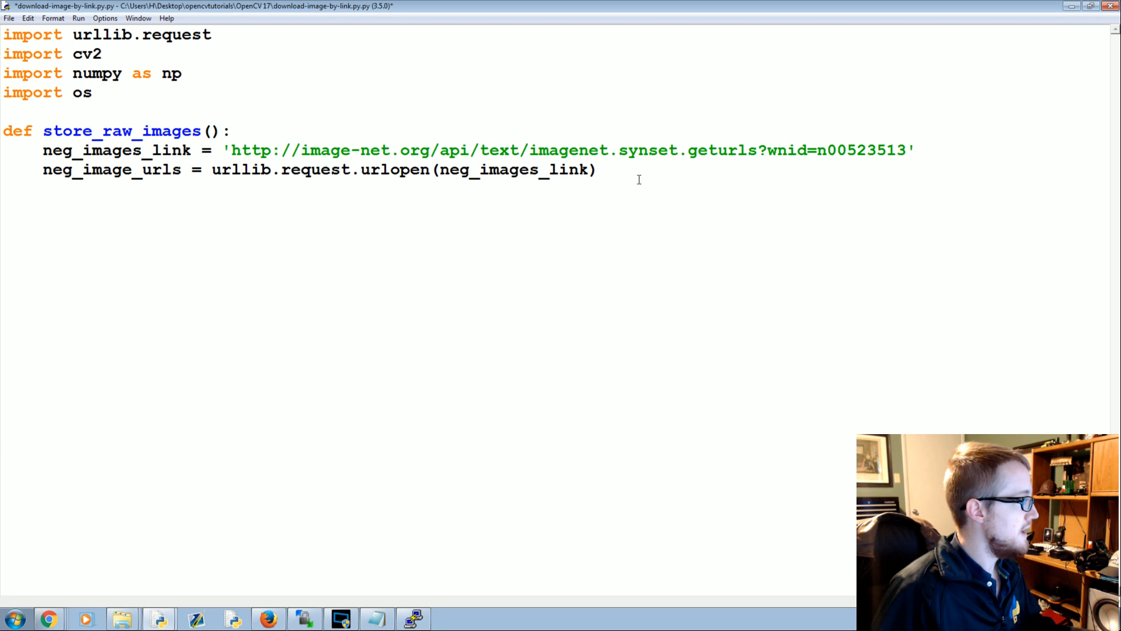
type(".read()")
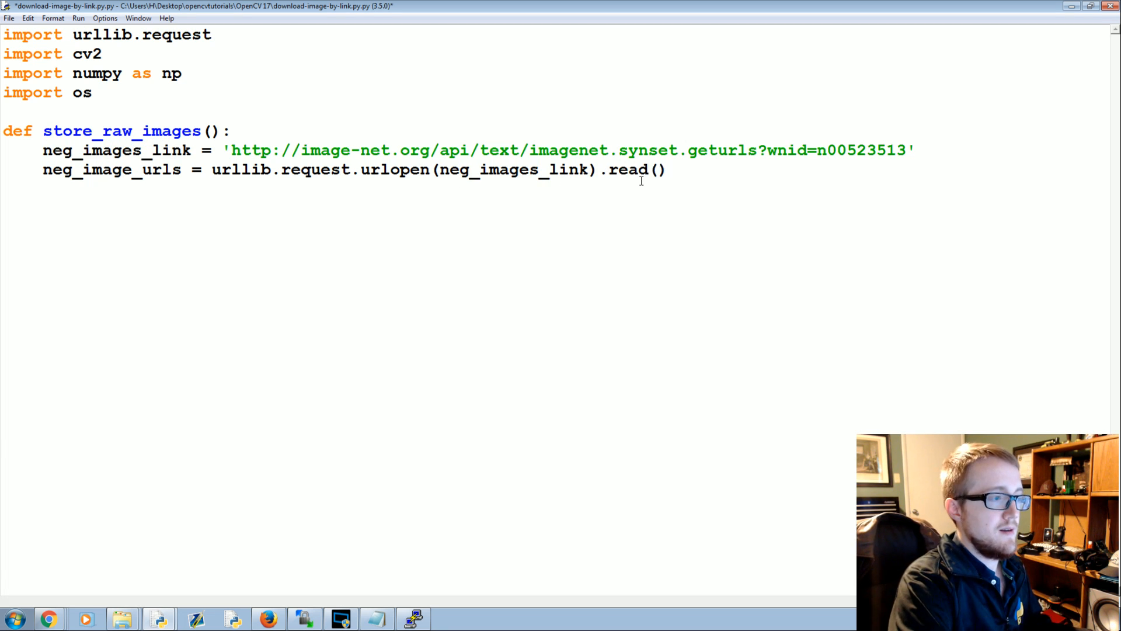
type(".decode()")
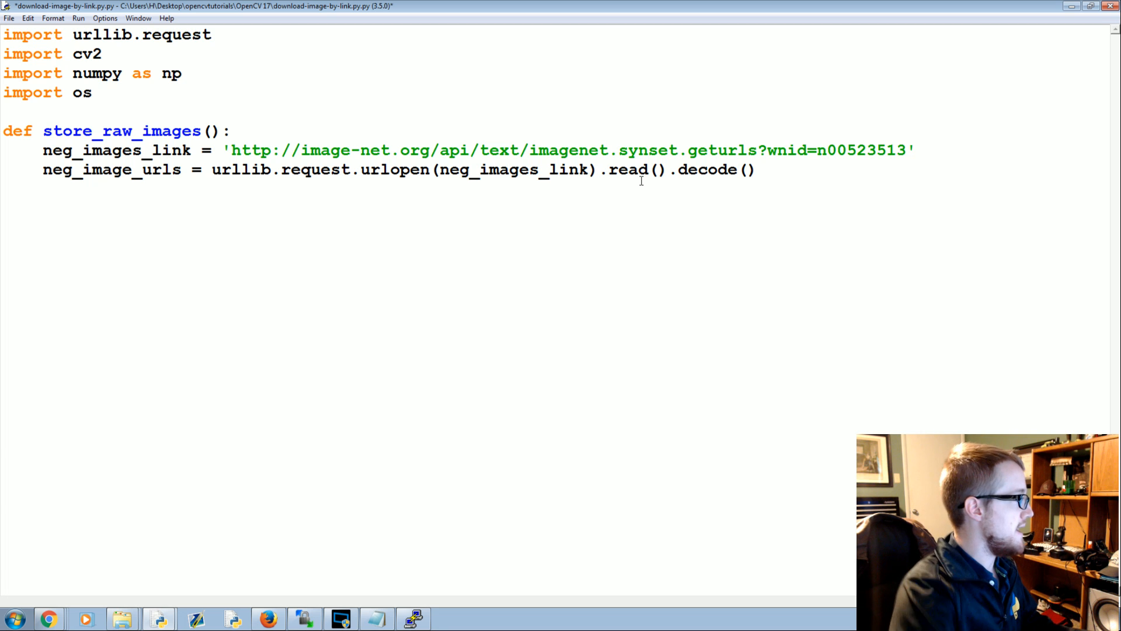
type("if not os.")
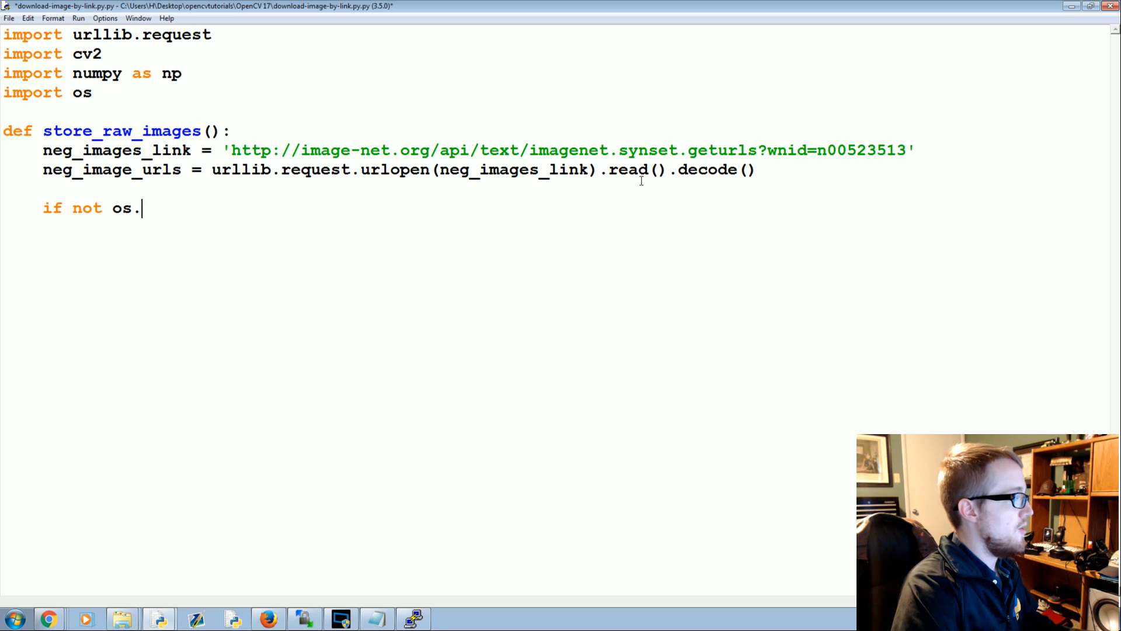
type("path.exis")
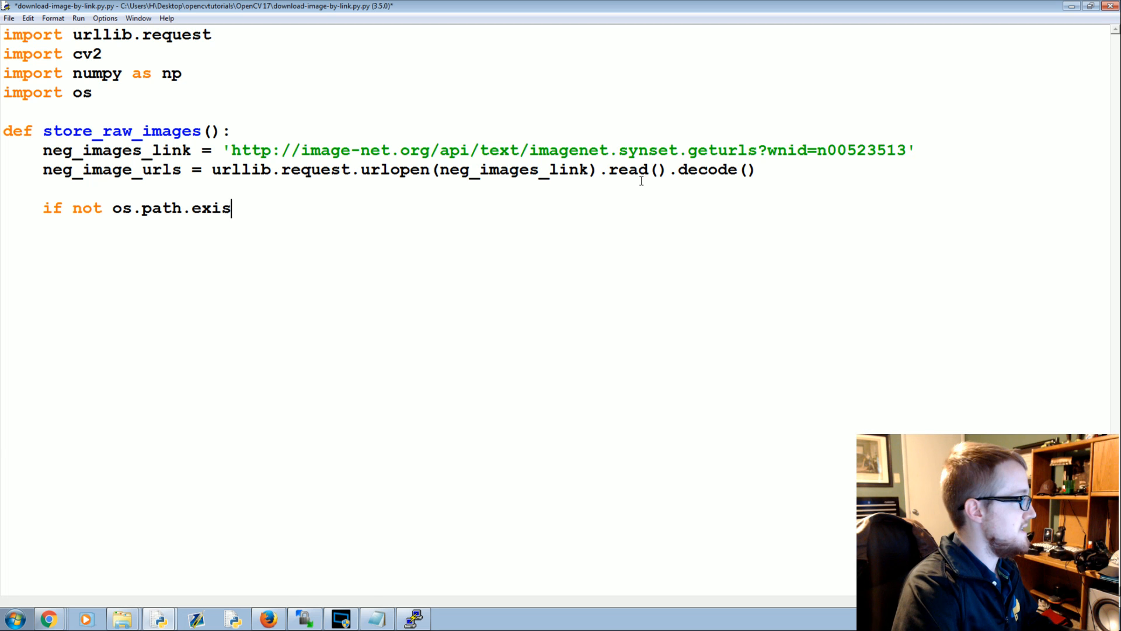
type("ts('be'")
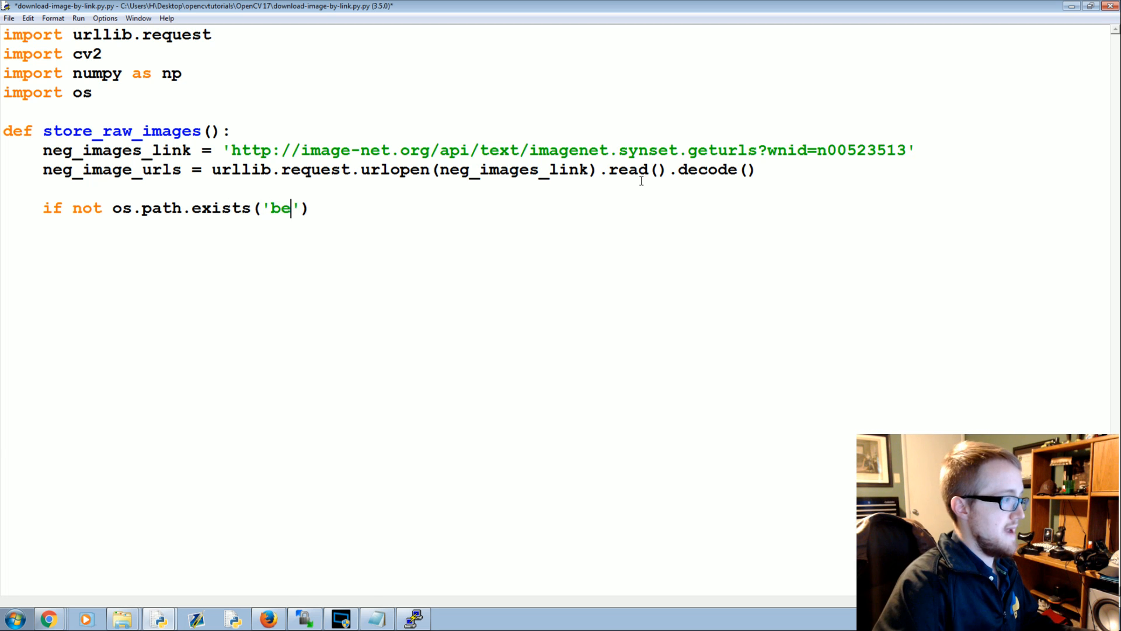
type("neg")
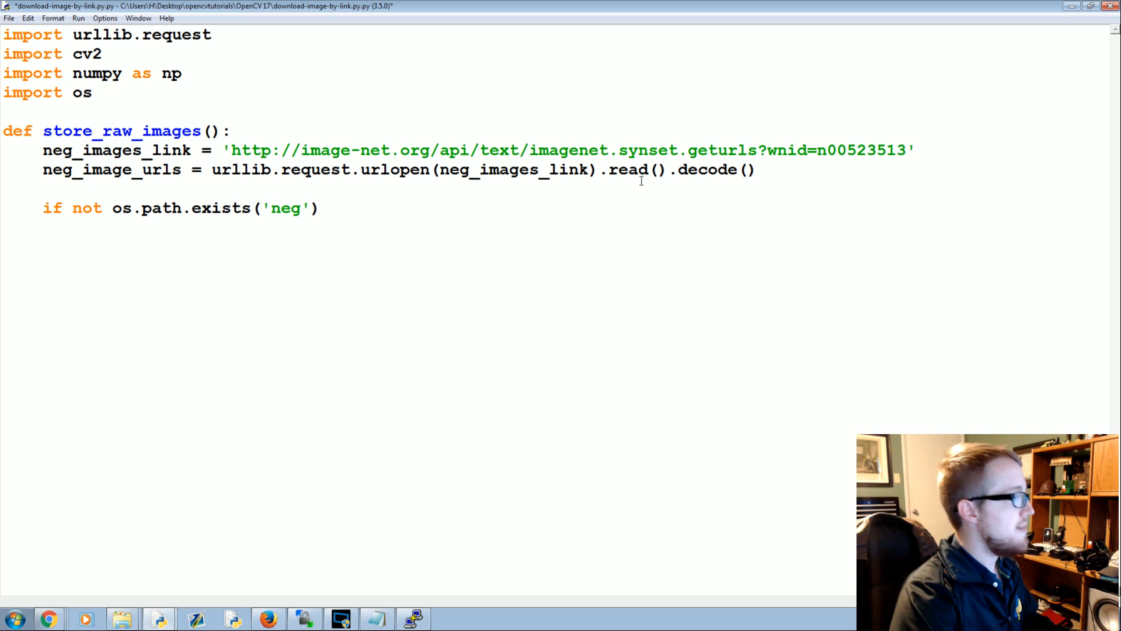
type(":")
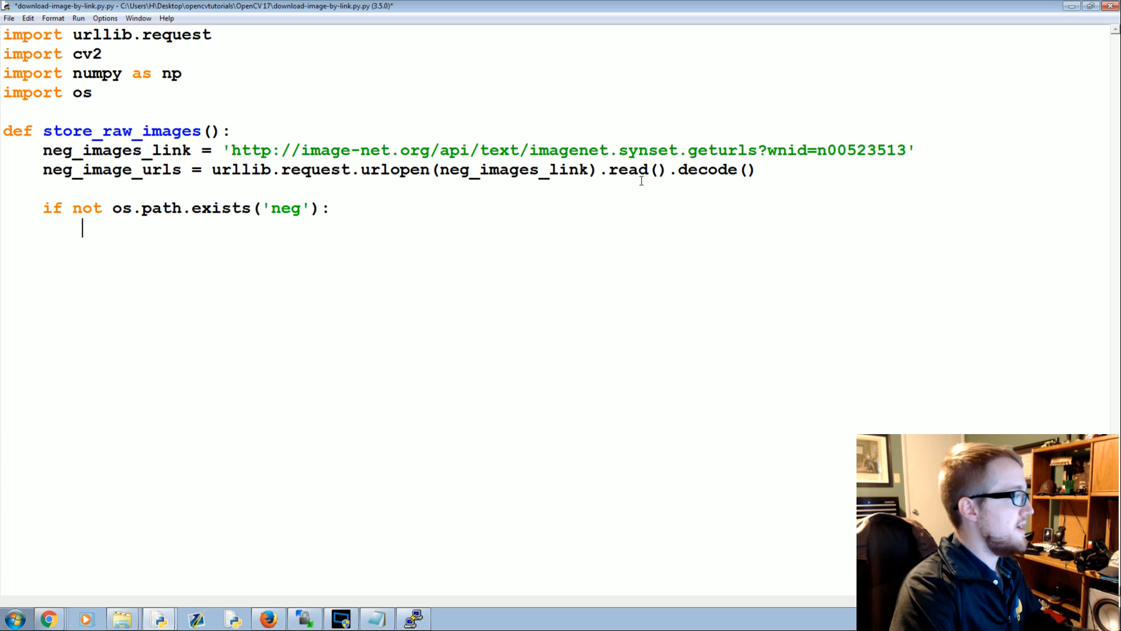
type("os.make")
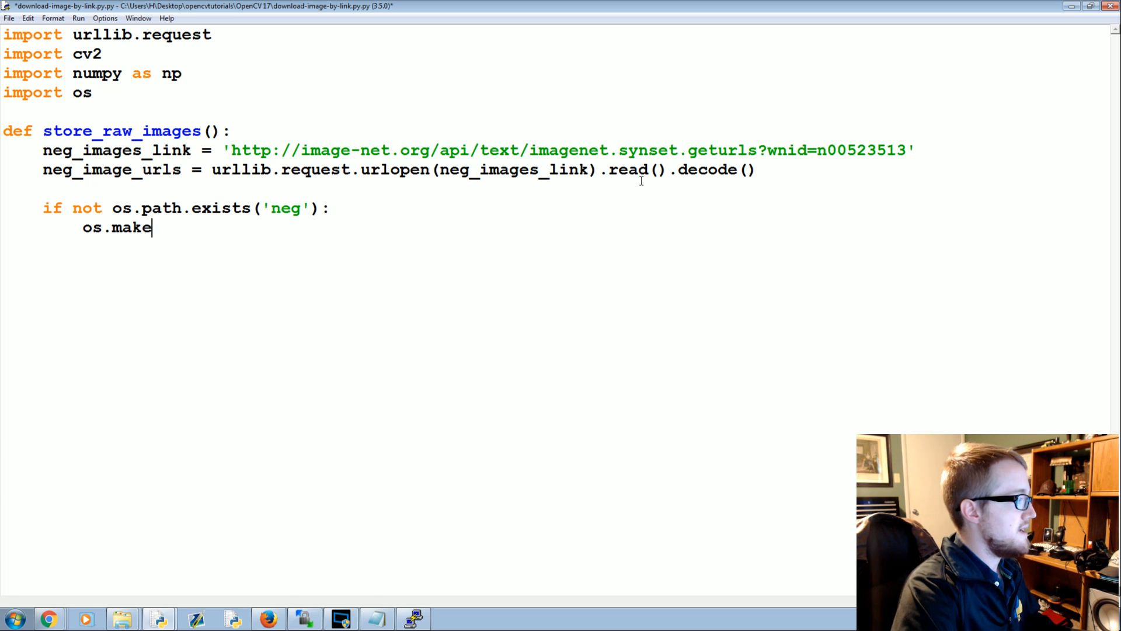
type("dirs(")
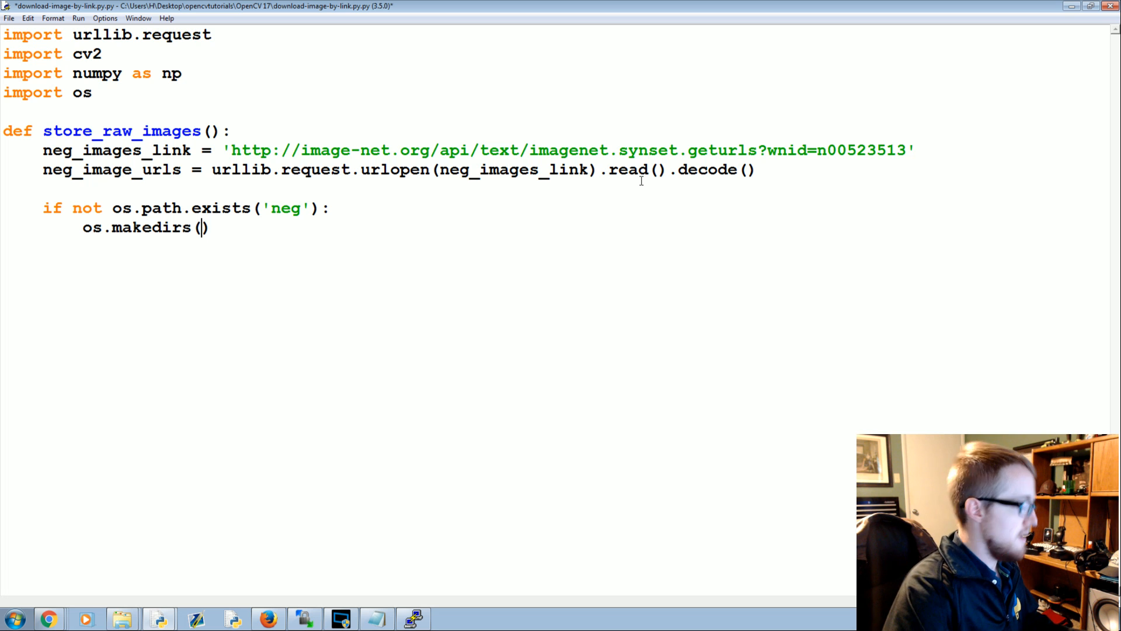
type("'neg'")
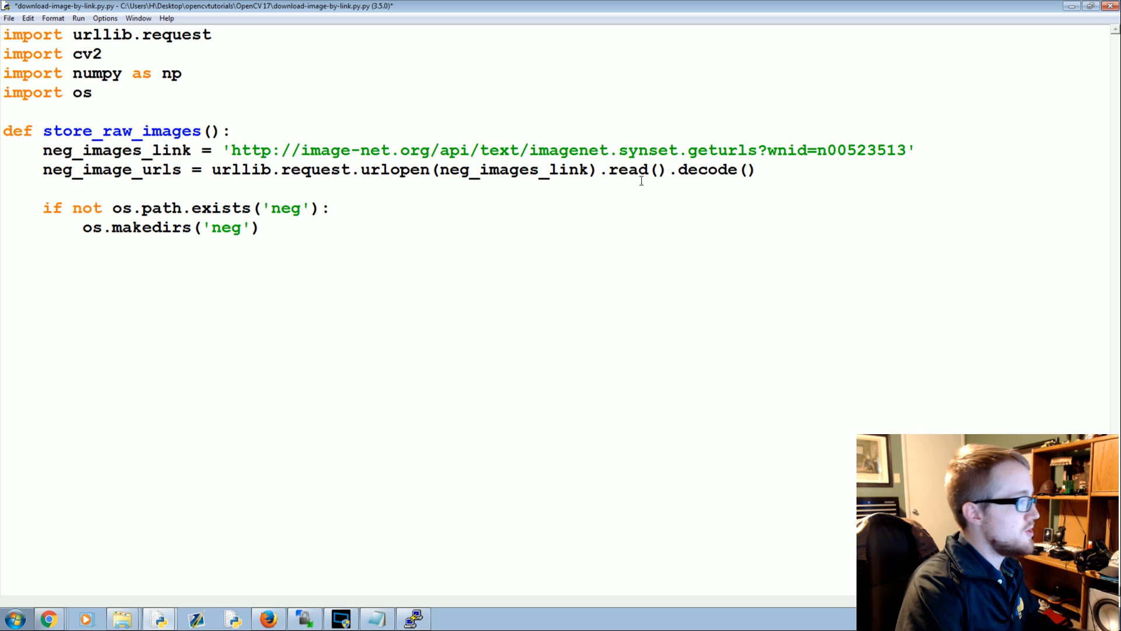
left_click(241, 227)
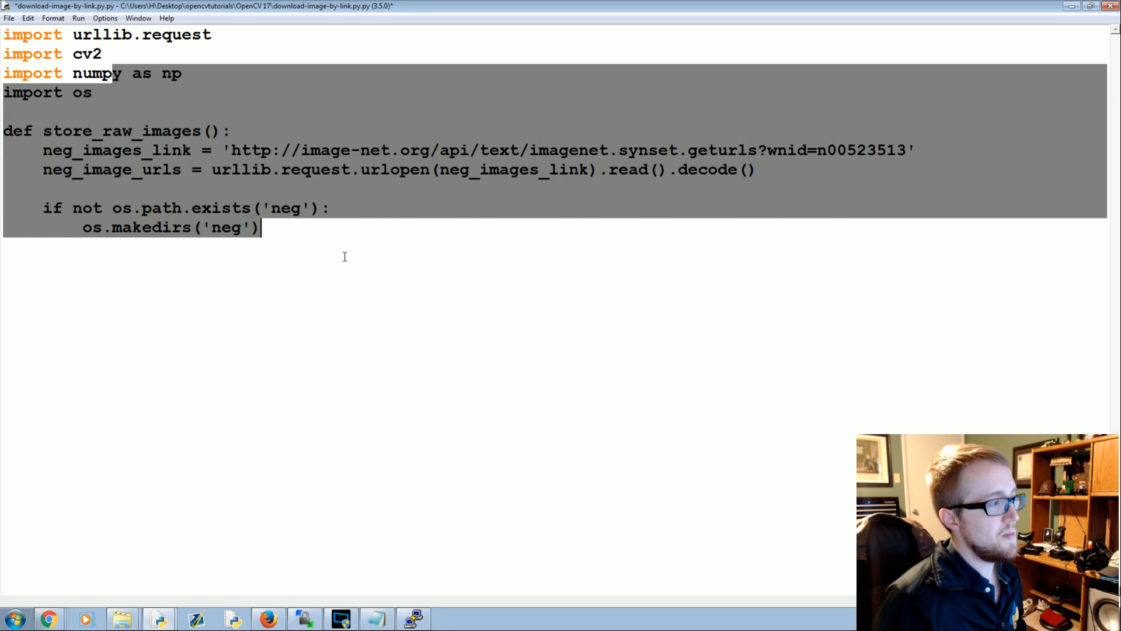
left_click(343, 251)
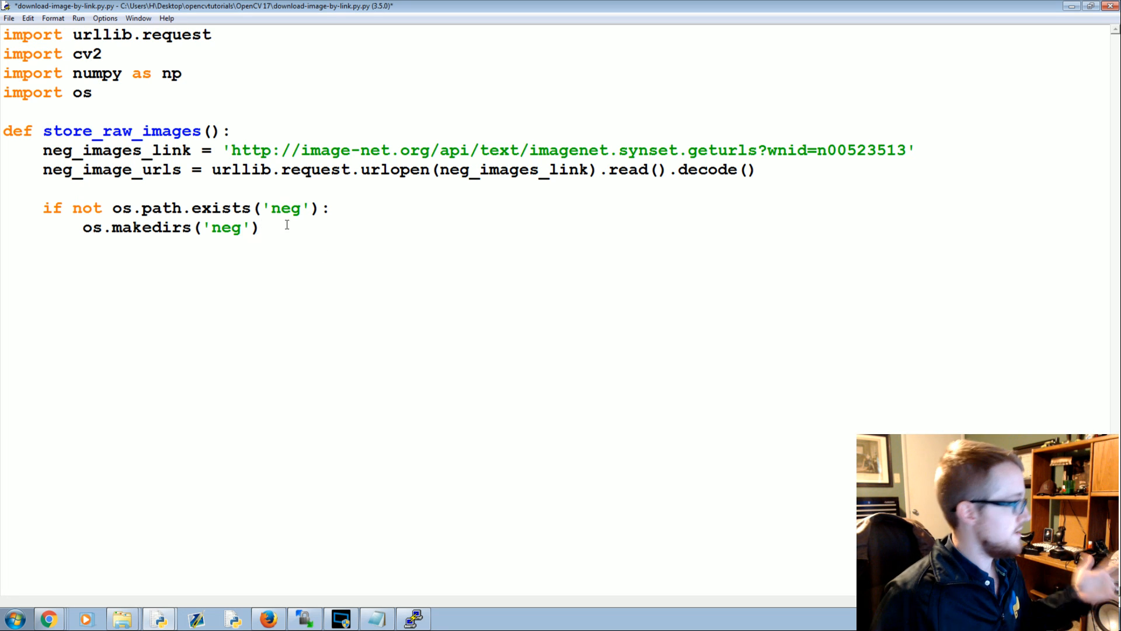
left_click(261, 228)
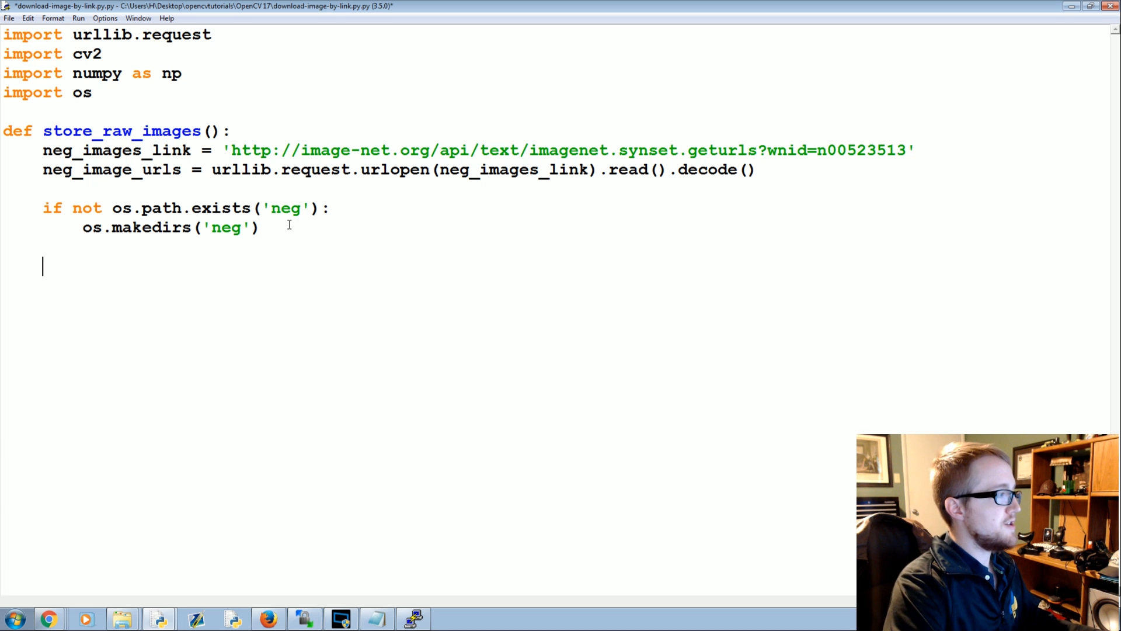
Add the counter pic_num = 1 on its own line after the folder check
type("pic_num =")
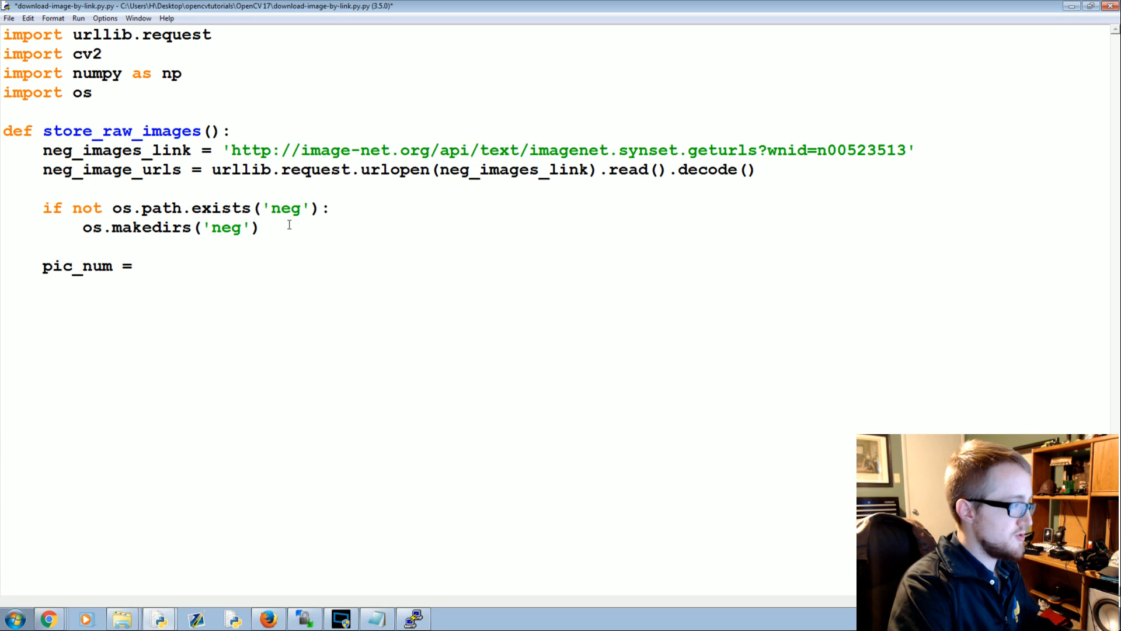
type("1")
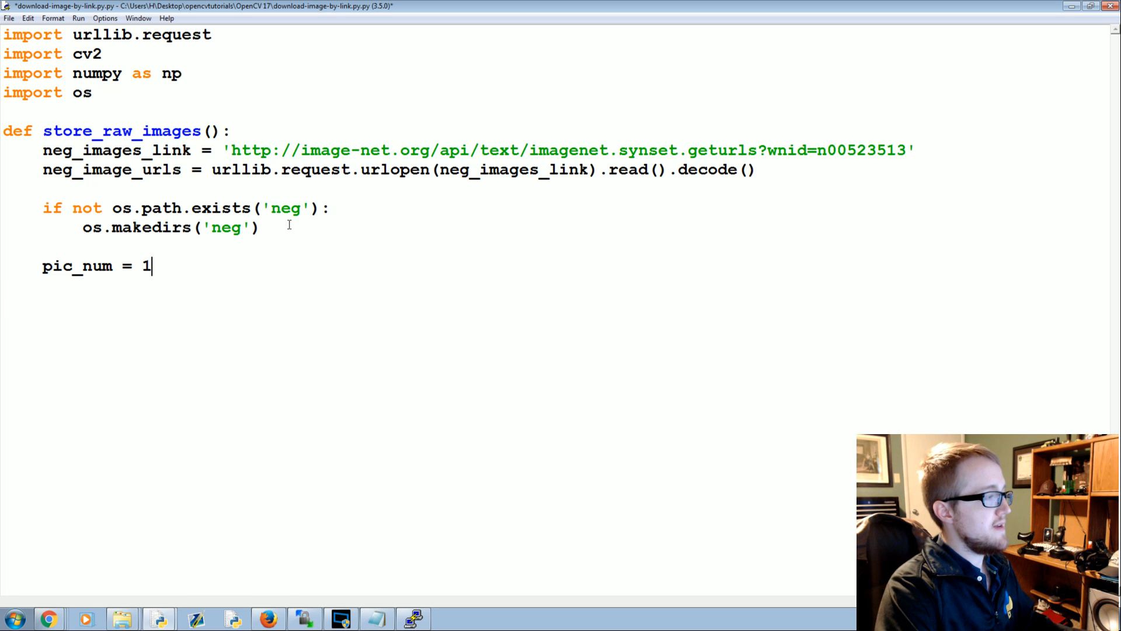
key("Enter")
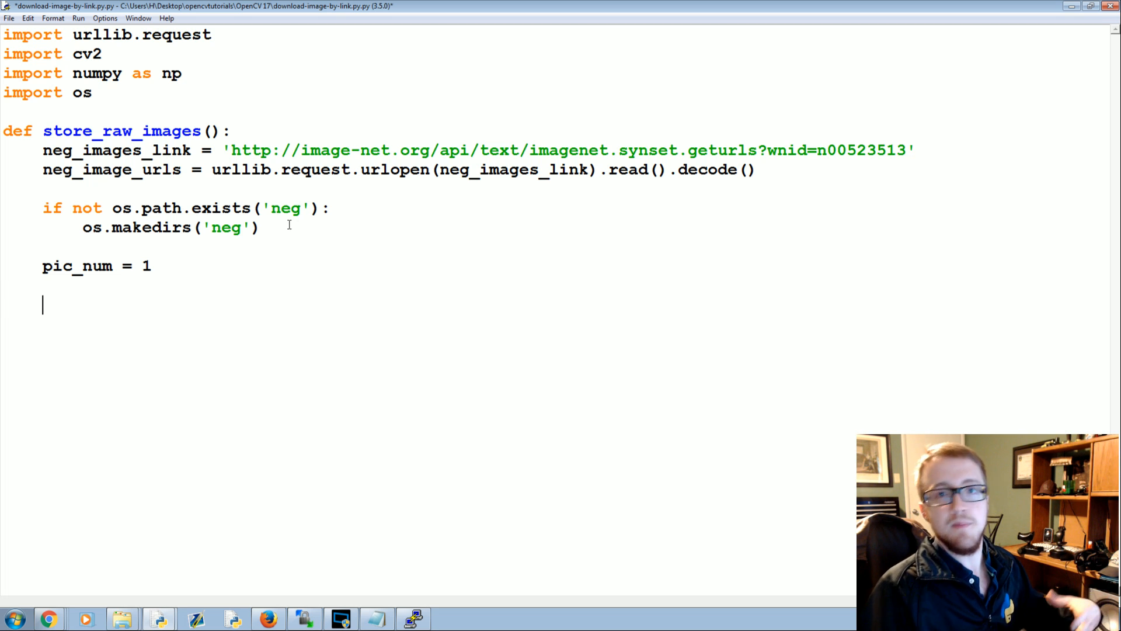
double_click(146, 265)
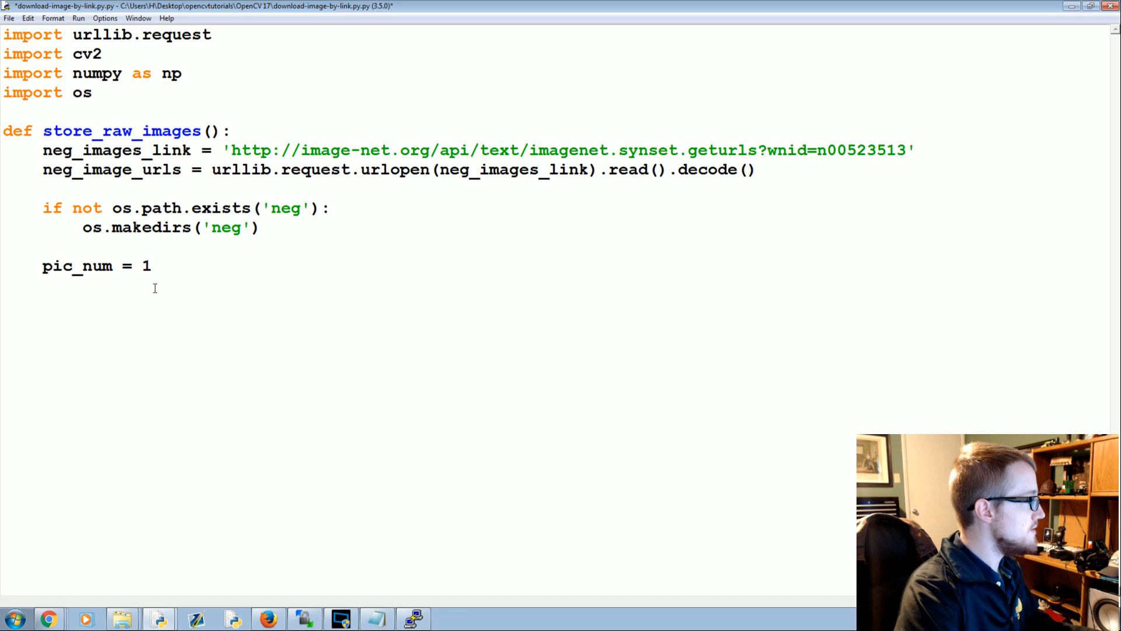
Start the loop for i in neg_image_urls.split('\n'):
type("f")
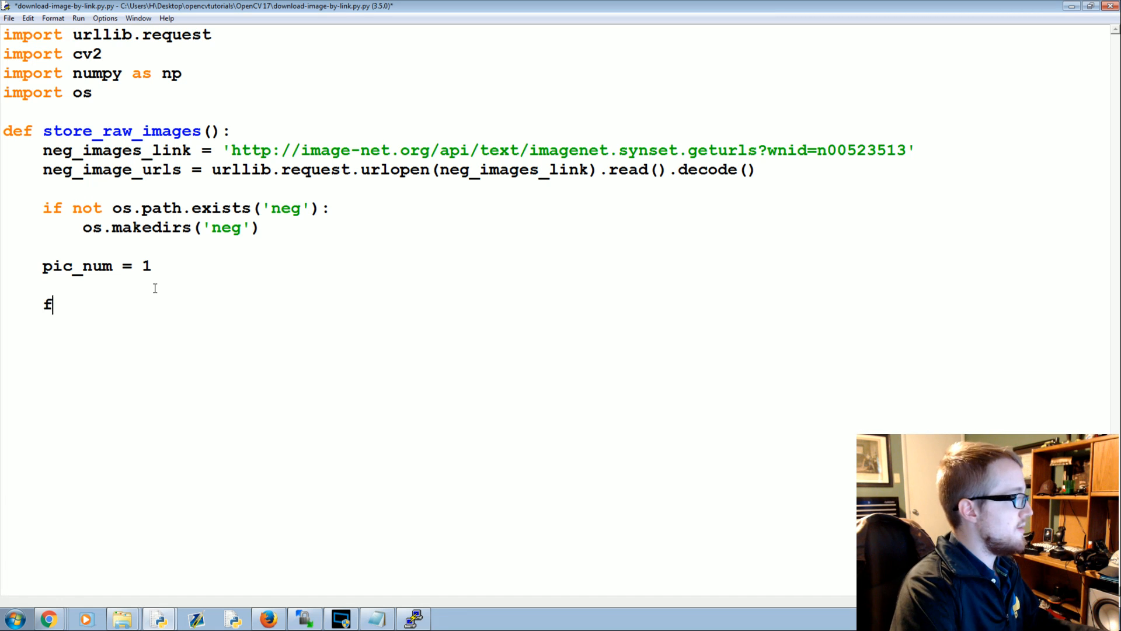
type("or i in neg")
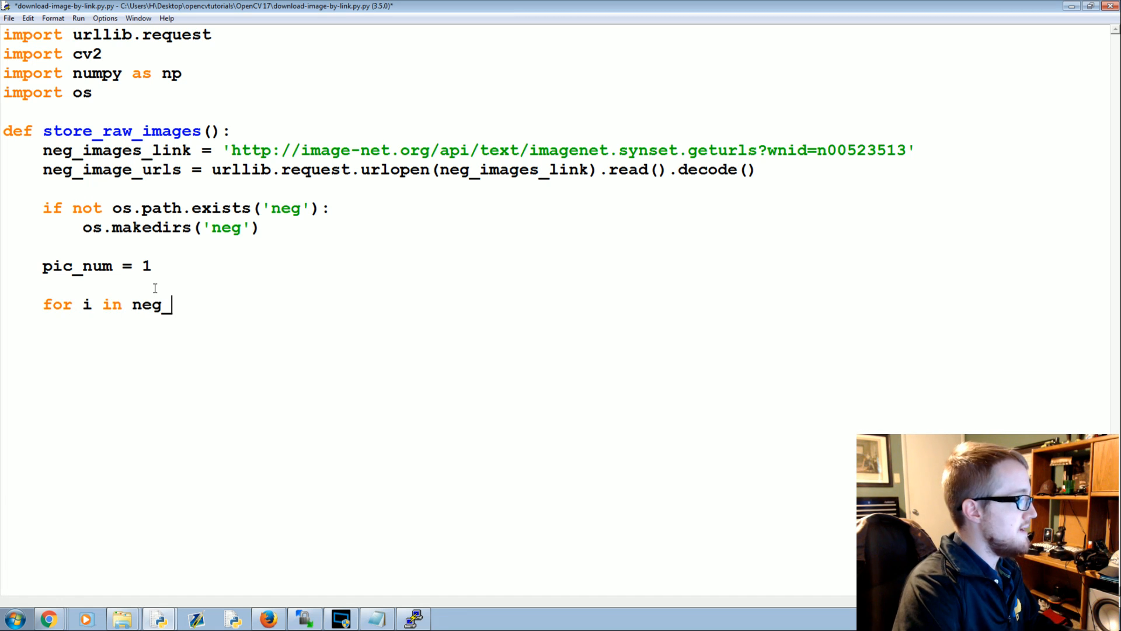
type("_image_urls.split()")
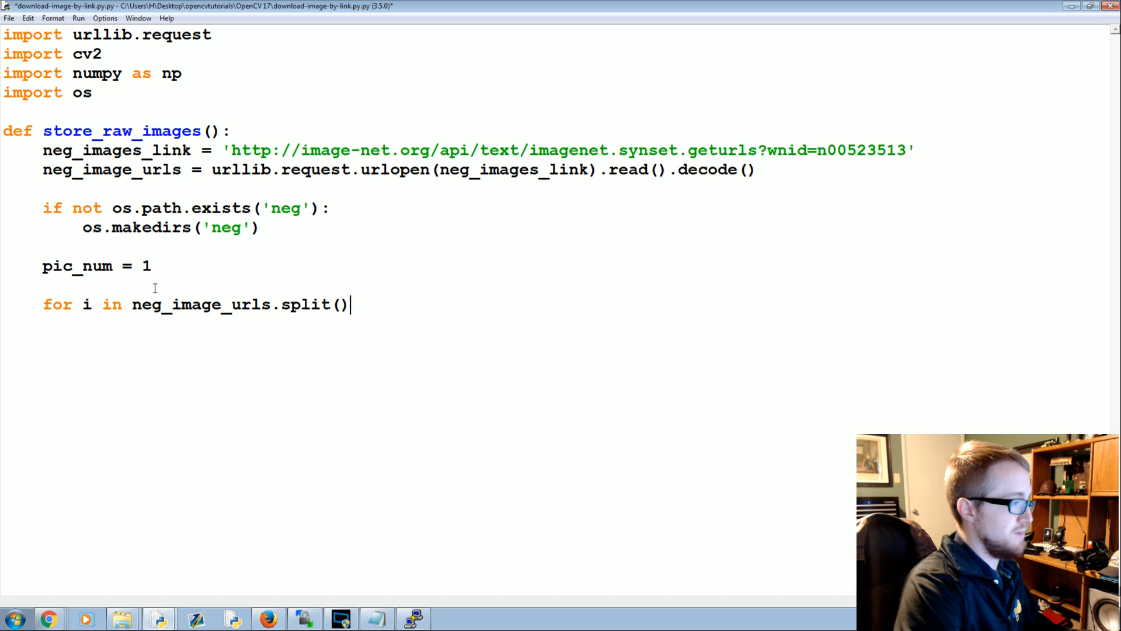
type("'\\n'")
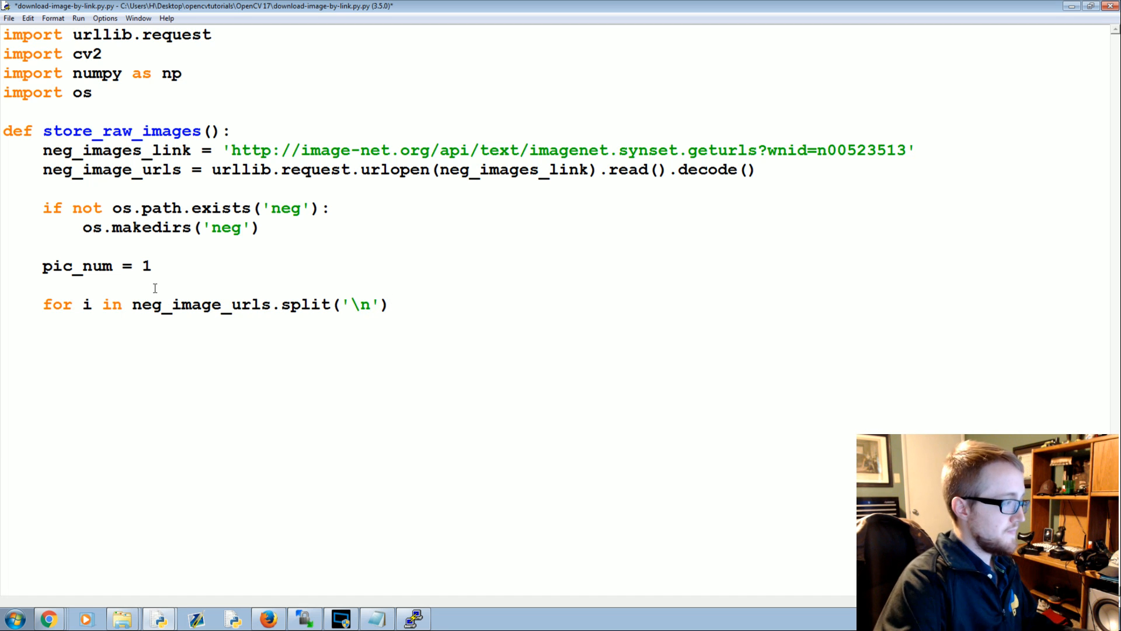
type(":")
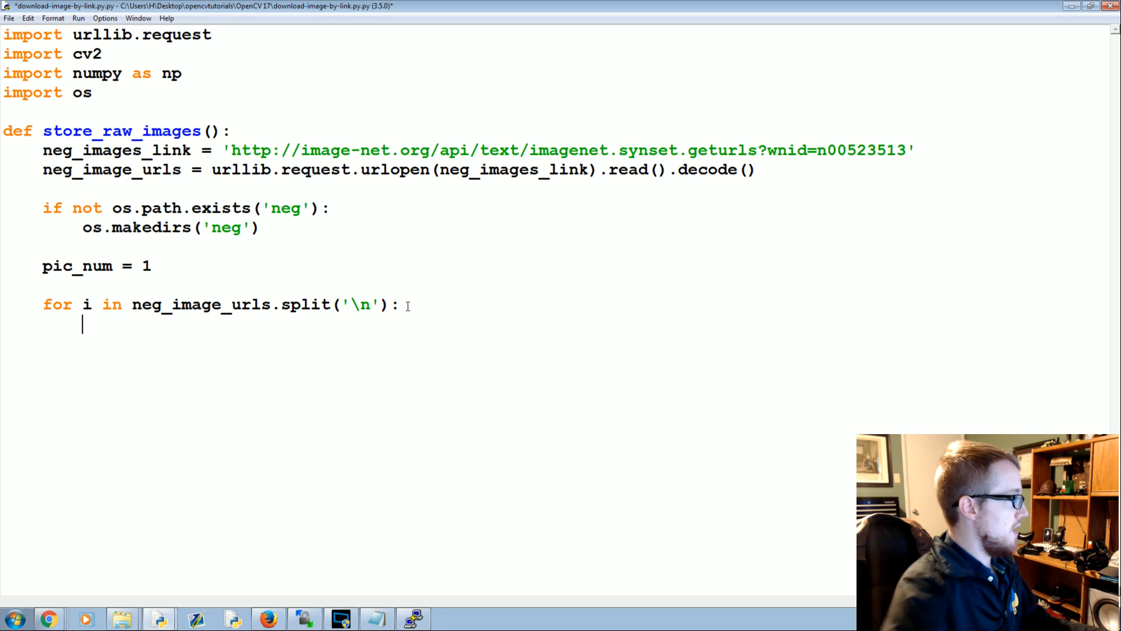
Add try and except Exception as e blocks printing the URL and str(e)
type("try:")
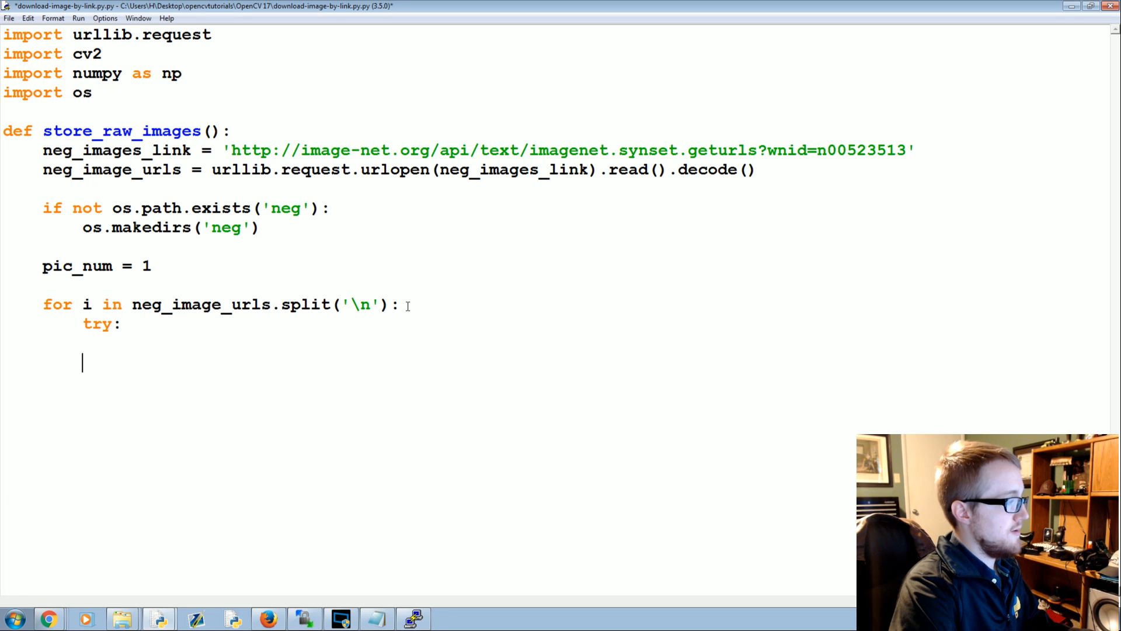
type("except Exception as e:")
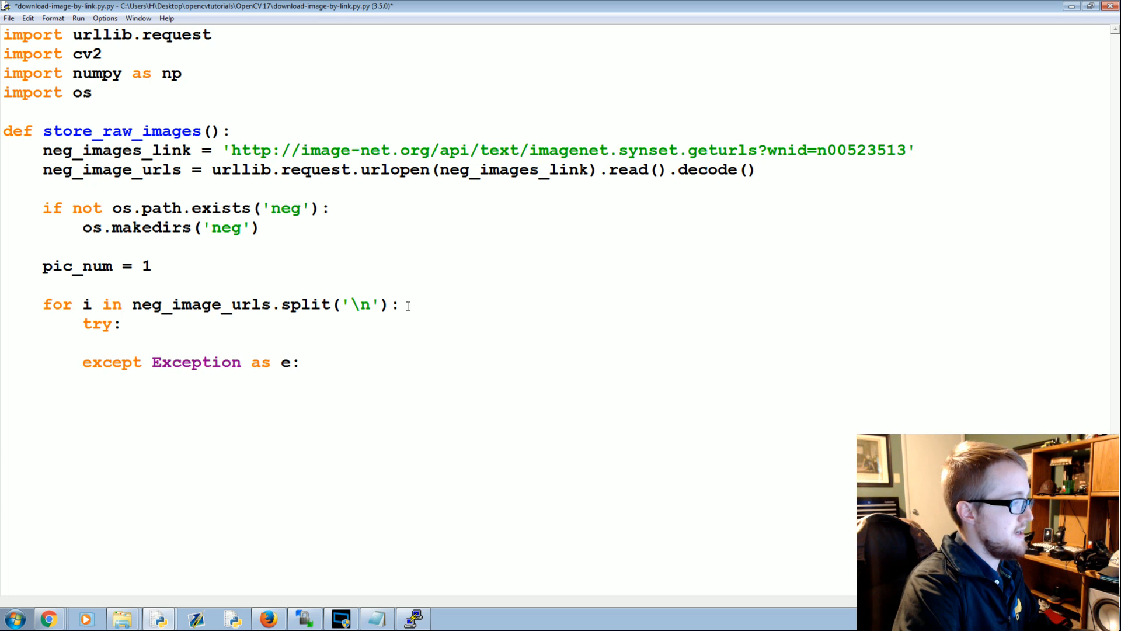
type("print(st)")
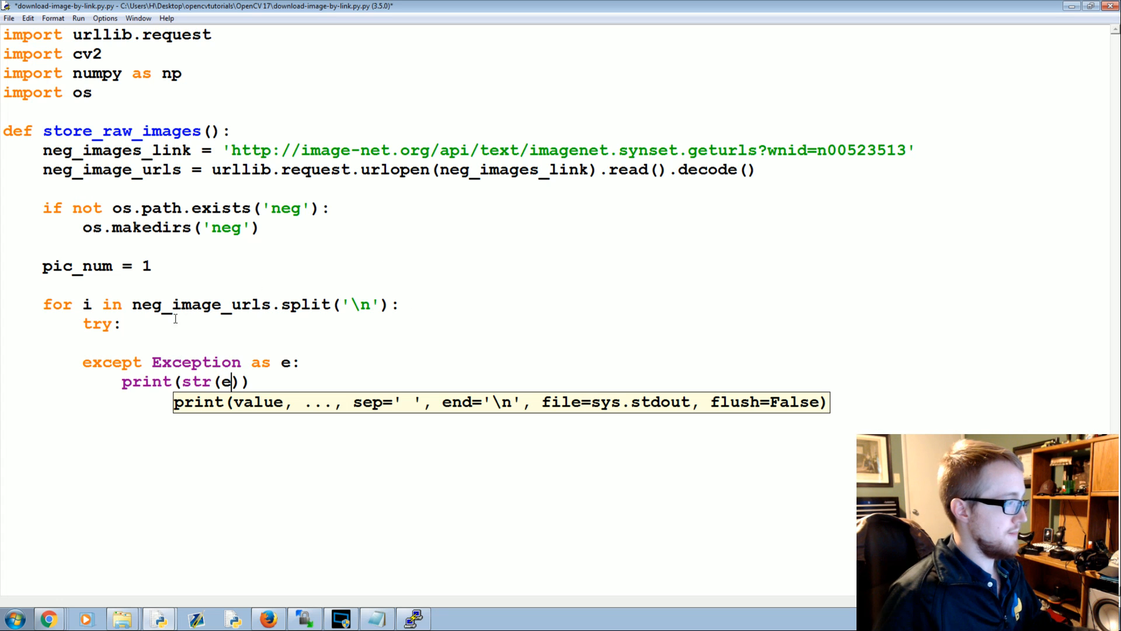
type("print()")
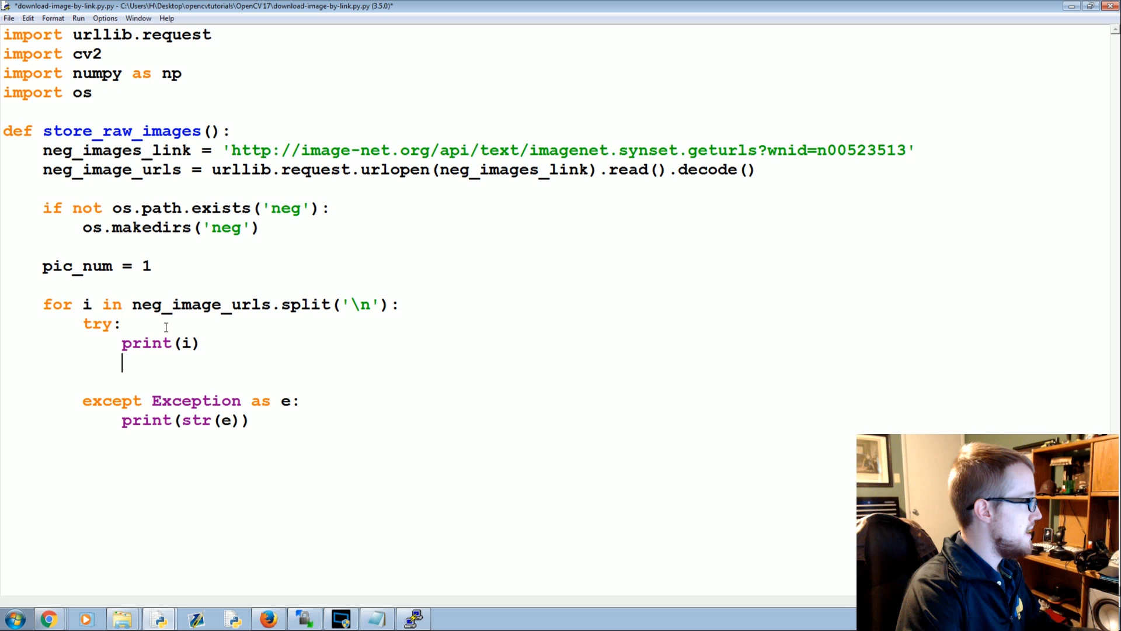
Download each URL with urllib.request.urlretrieve(i, "neg/"+str(pic_num)+'.jpg')
type("urllib.request.urlr")
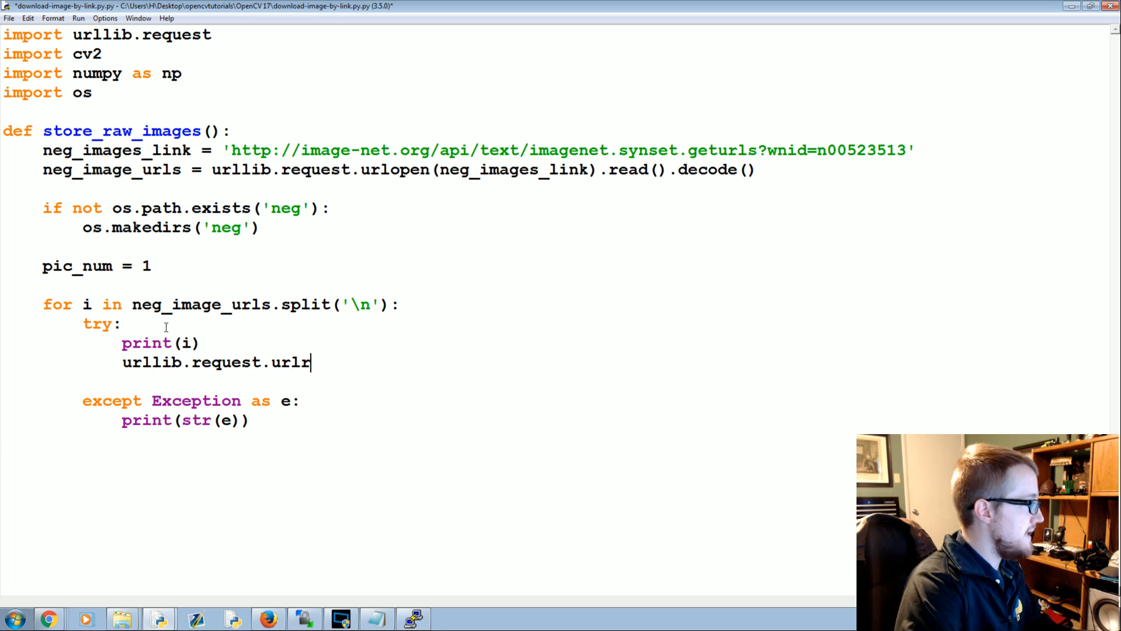
type("etrieve")
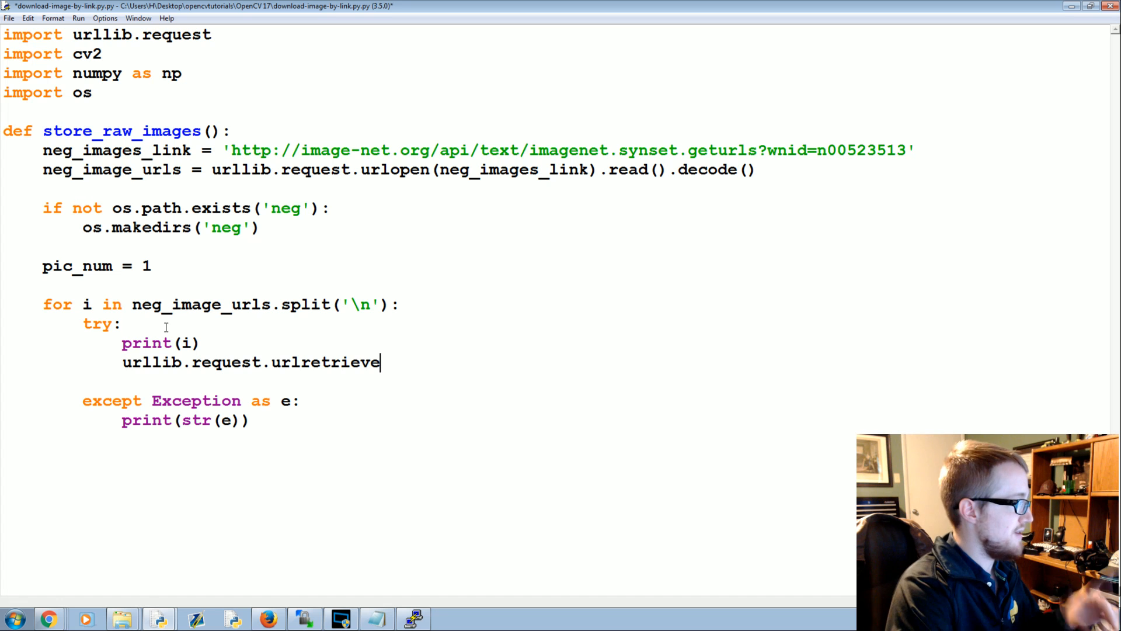
type("(")
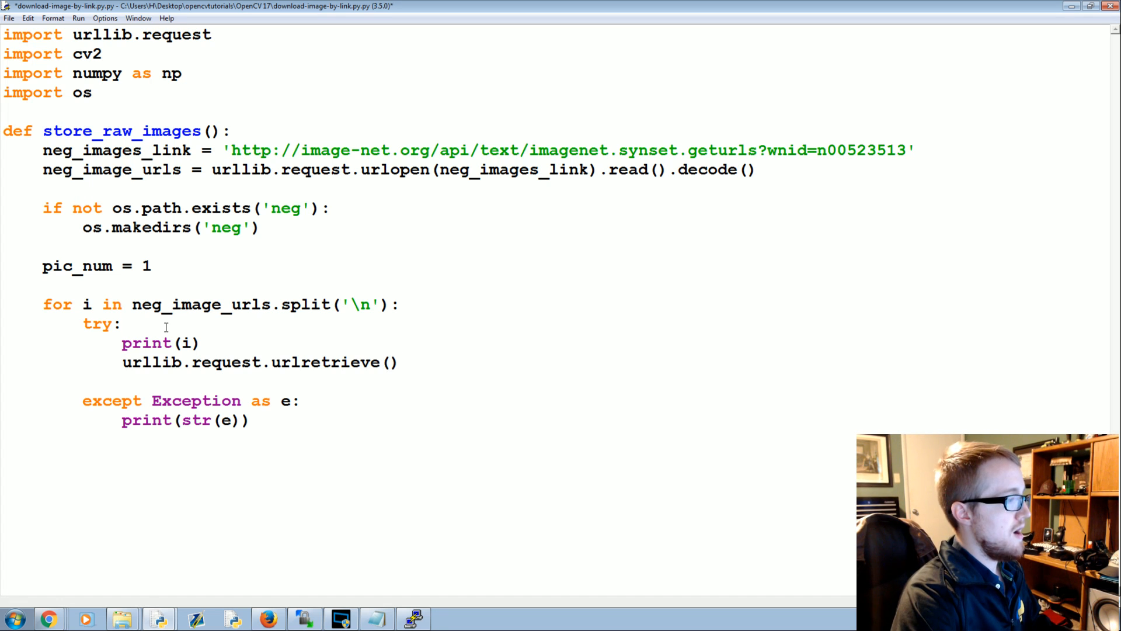
type("i,")
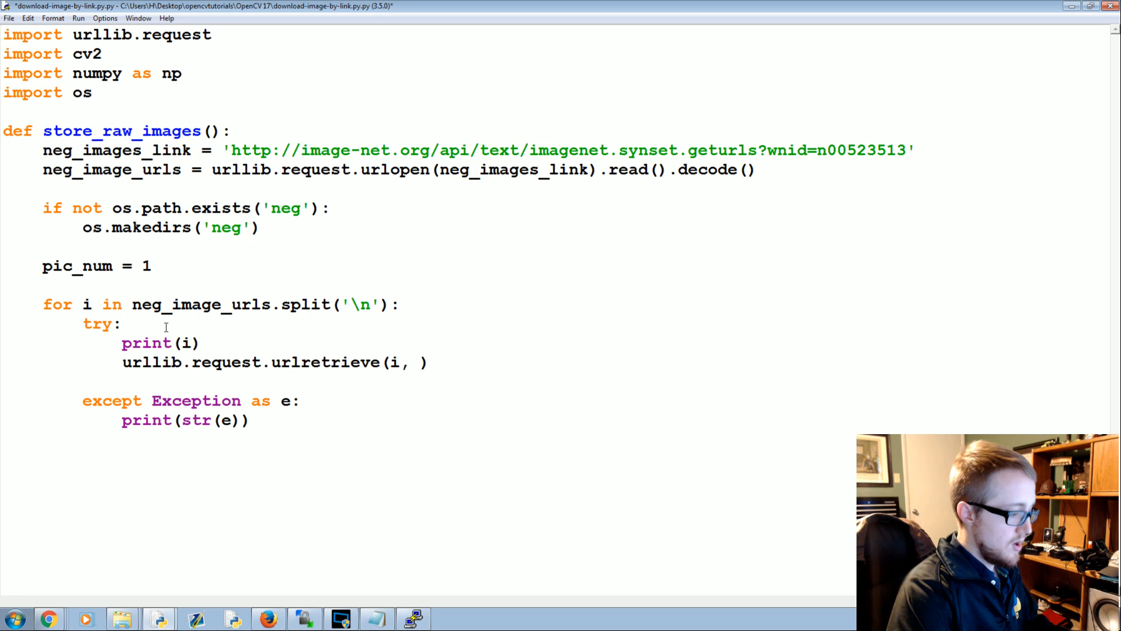
type("\"\"")
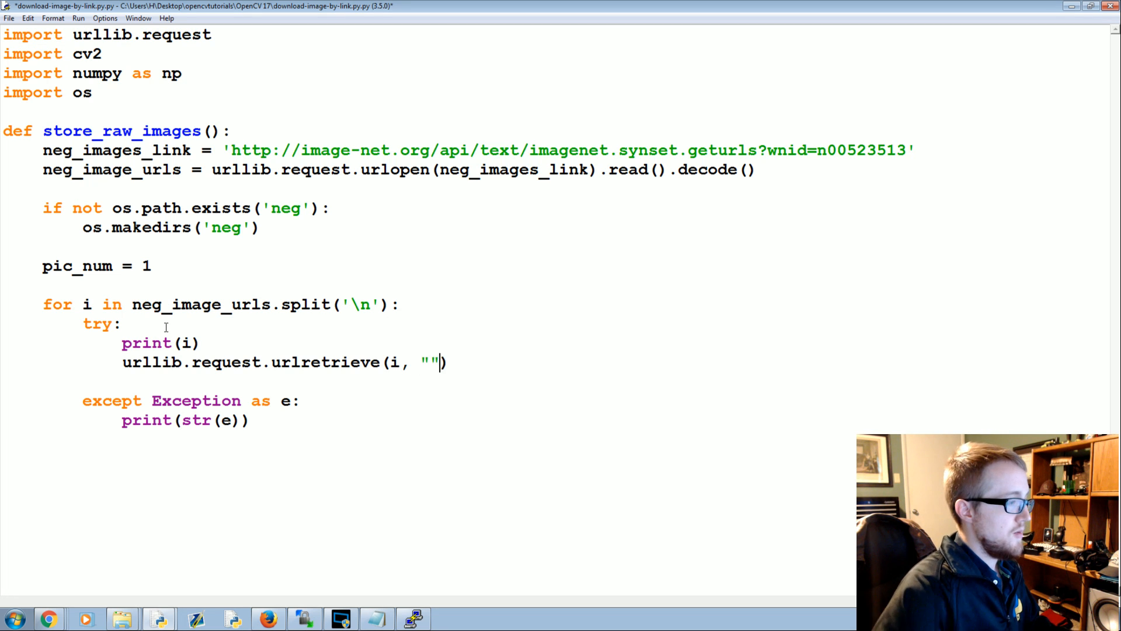
type("negf")
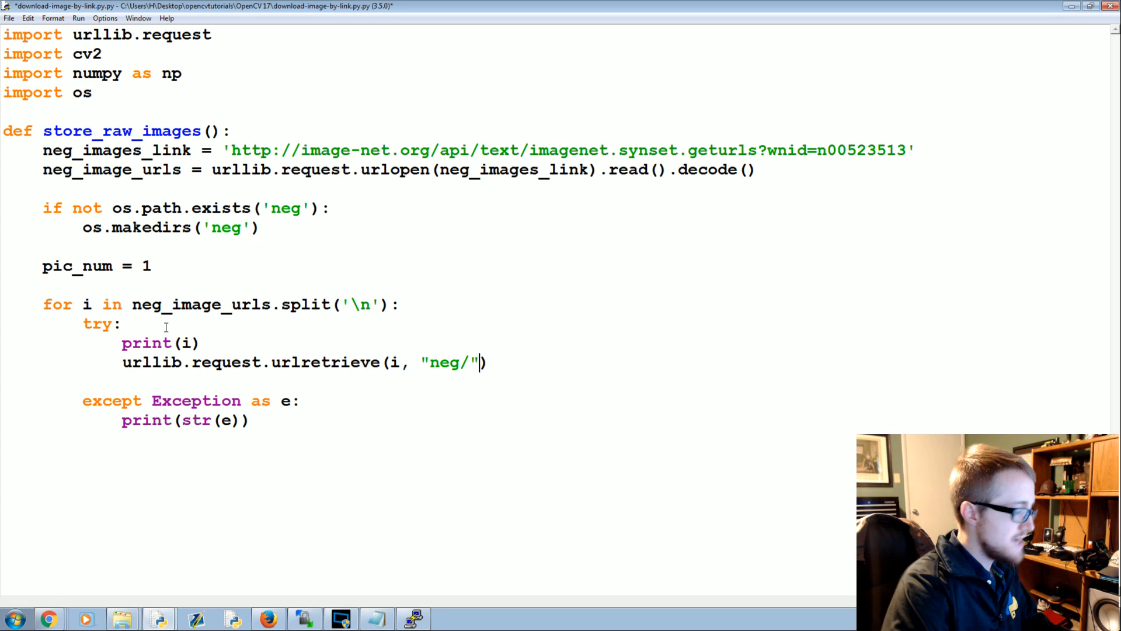
type("+str(")
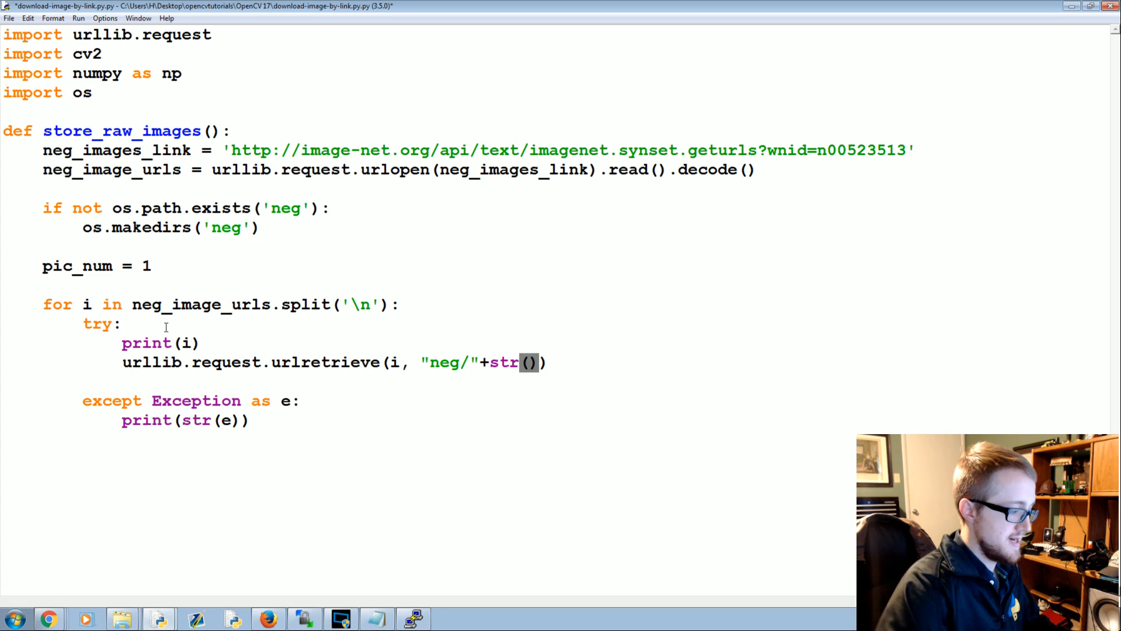
type("pic_")
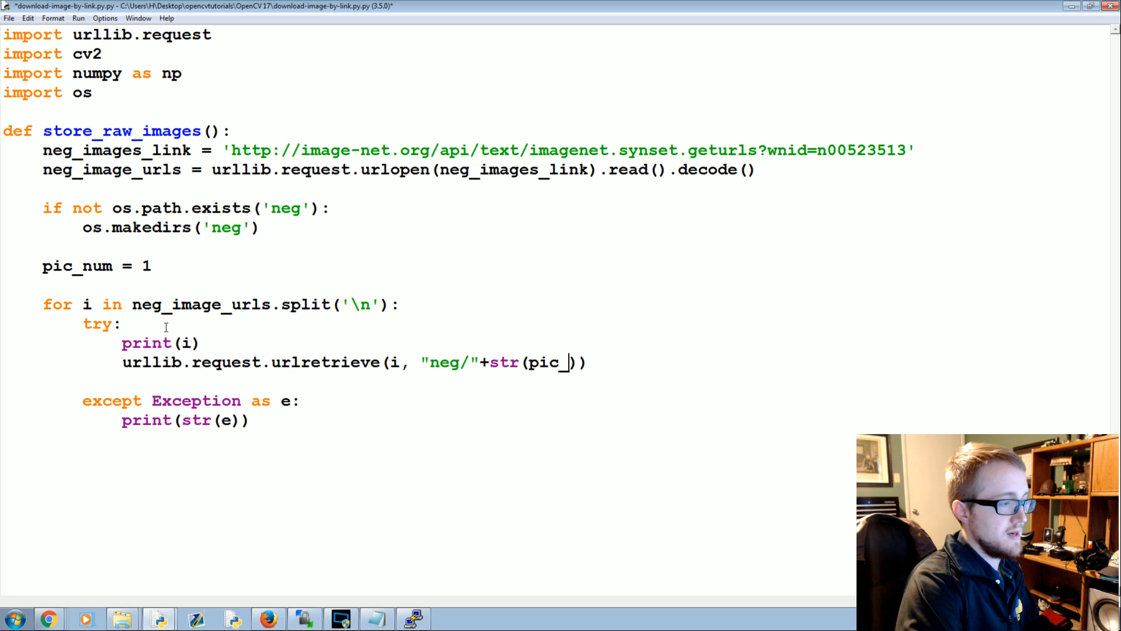
type("num")
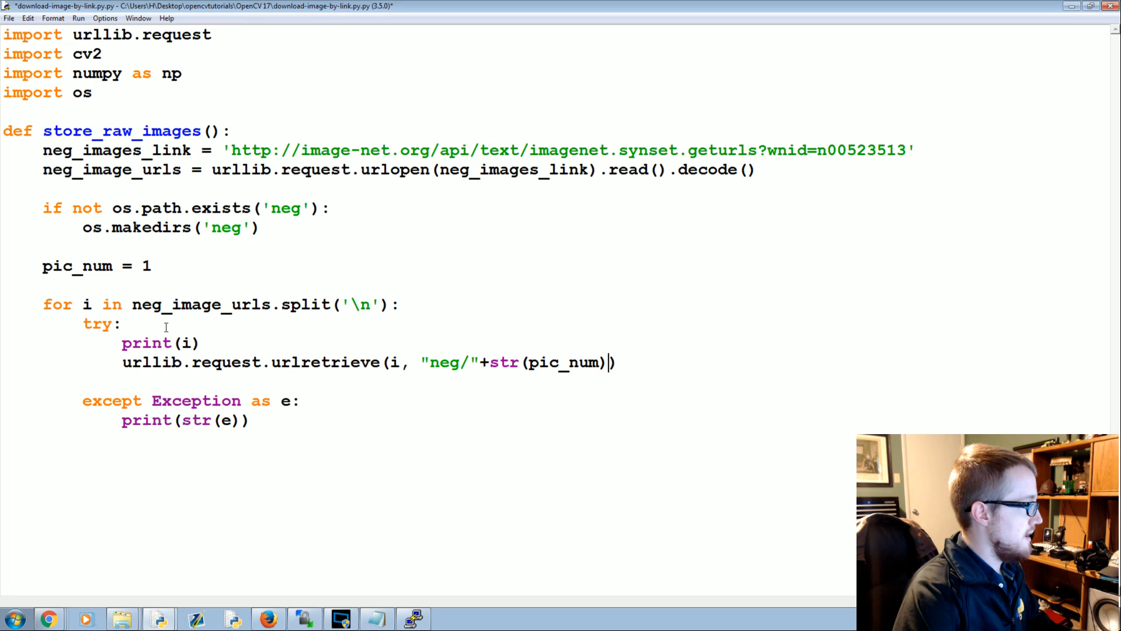
type("+'.'")
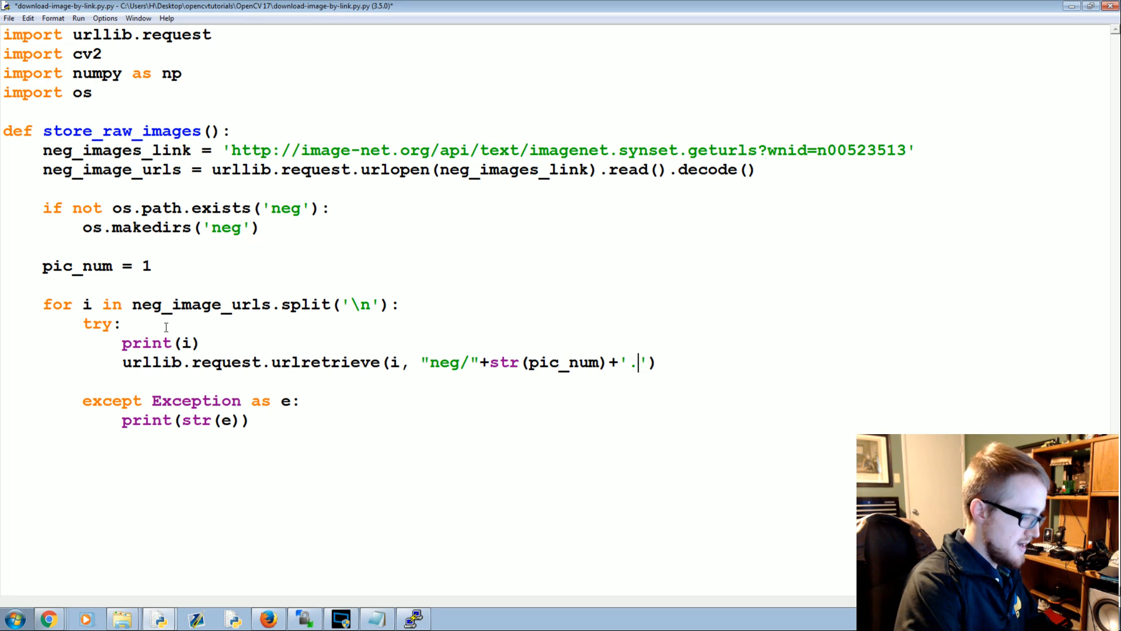
type("jpg")
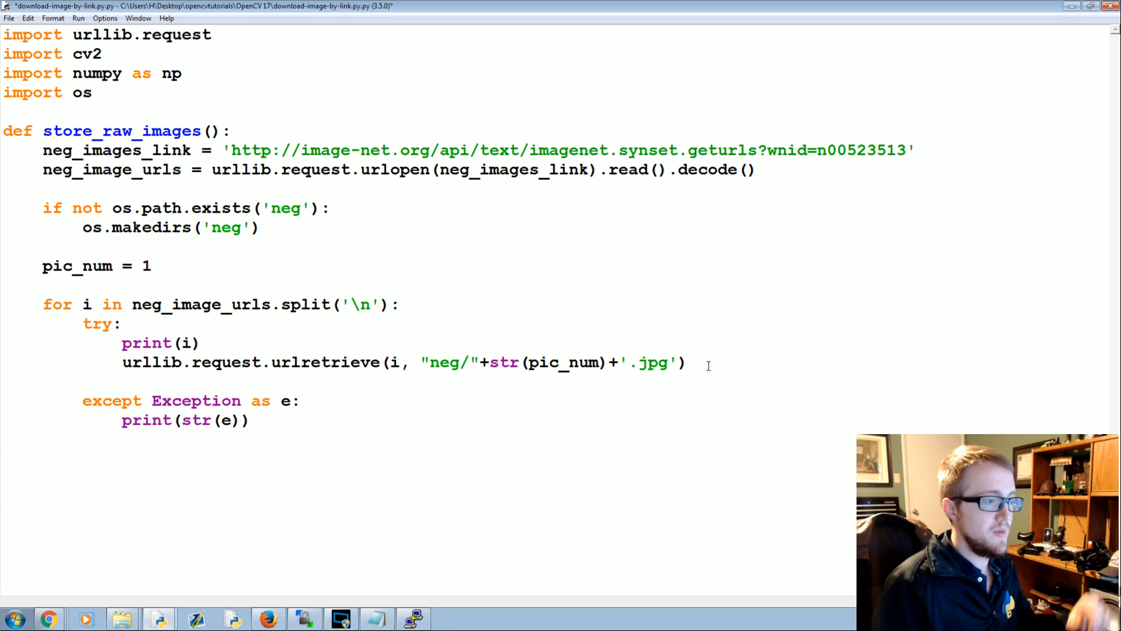
key("enter")
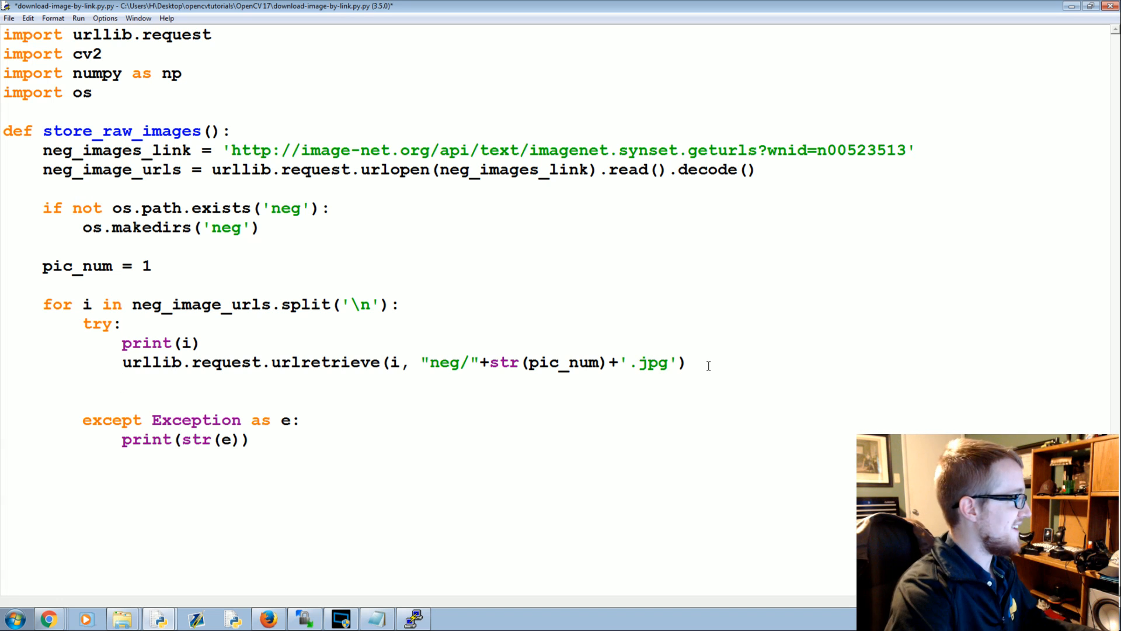
Read the saved image with cv2.imread("neg/"+str(pic_num)+'.jpg', cv2.IMREAD_GRAYSCALE)
type("img = cv")
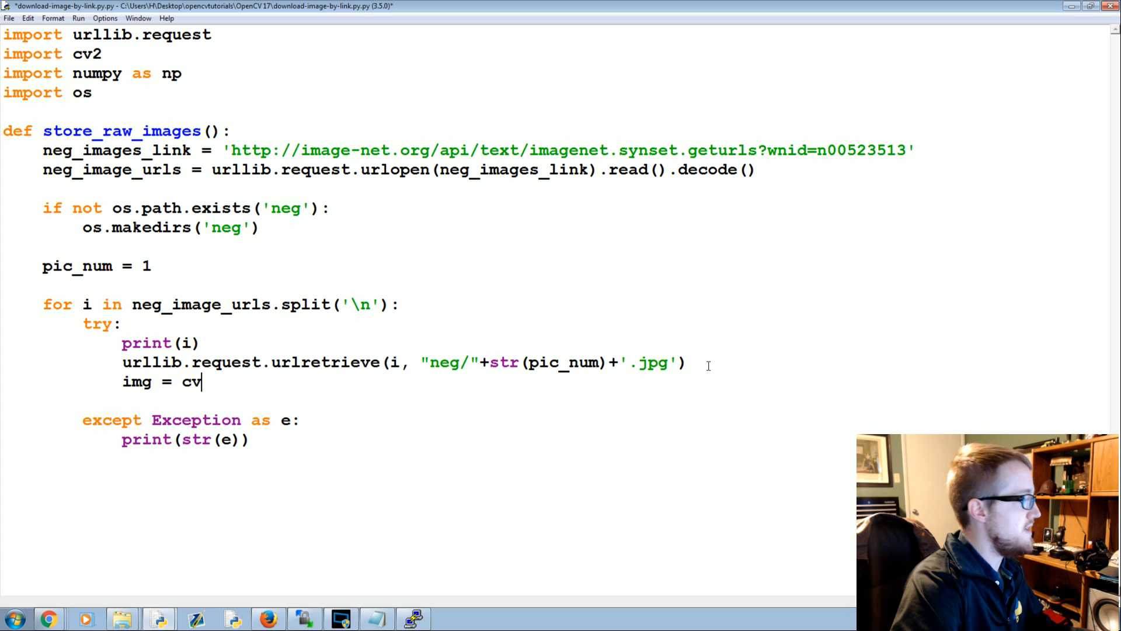
type("2.imread")
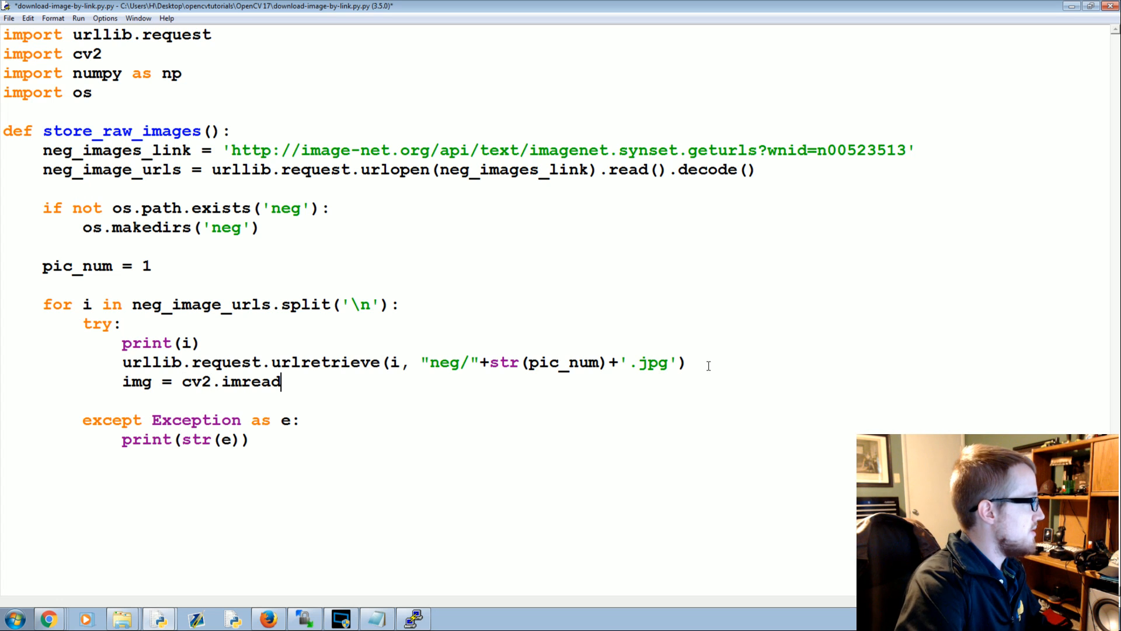
type("()")
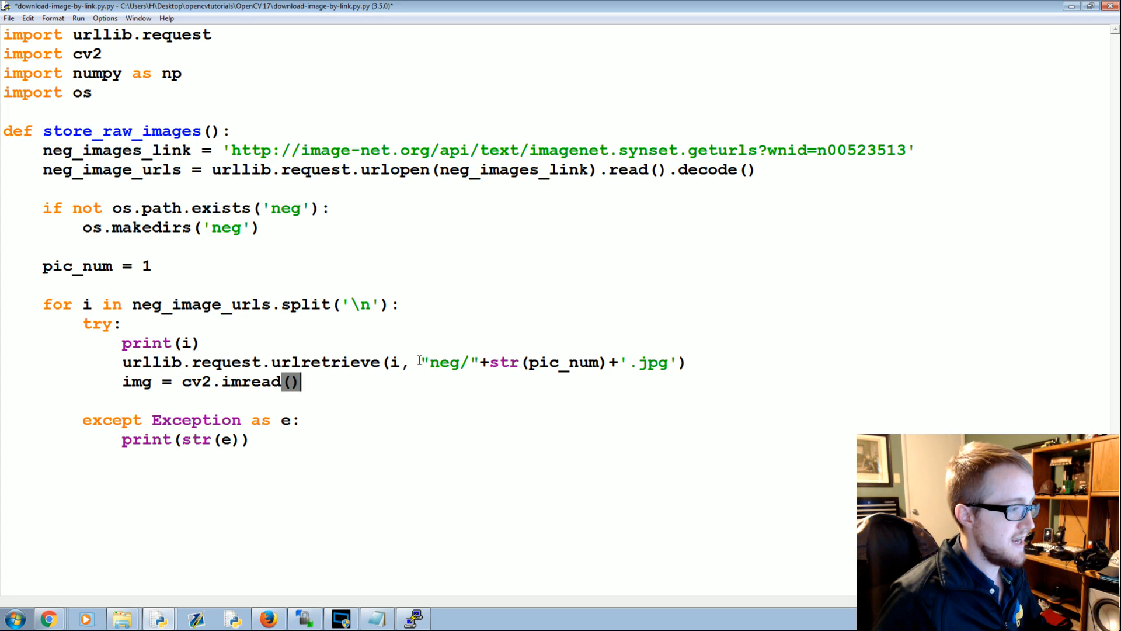
type("\"neg/\"+str(pic_num)+'.jpg')")
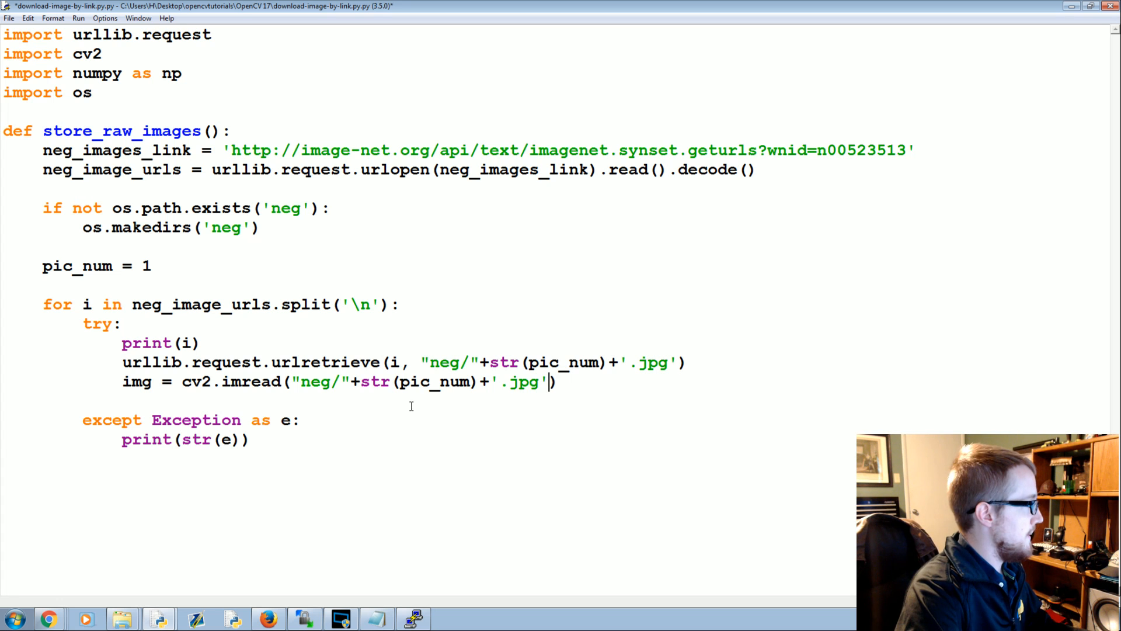
type(",")
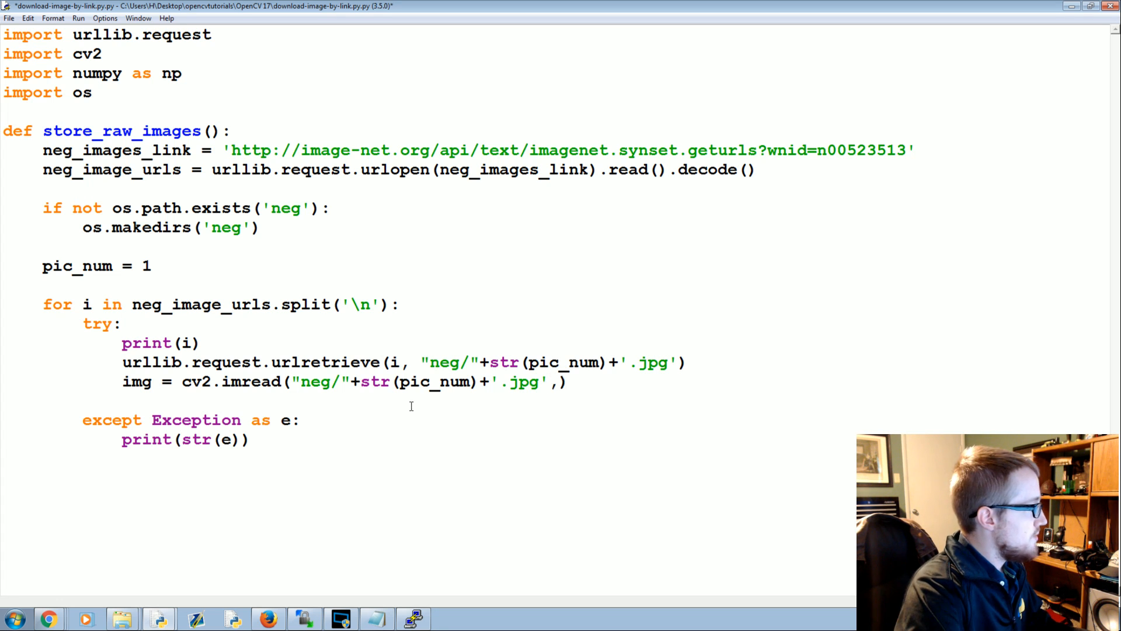
type("cv2.IMRE")
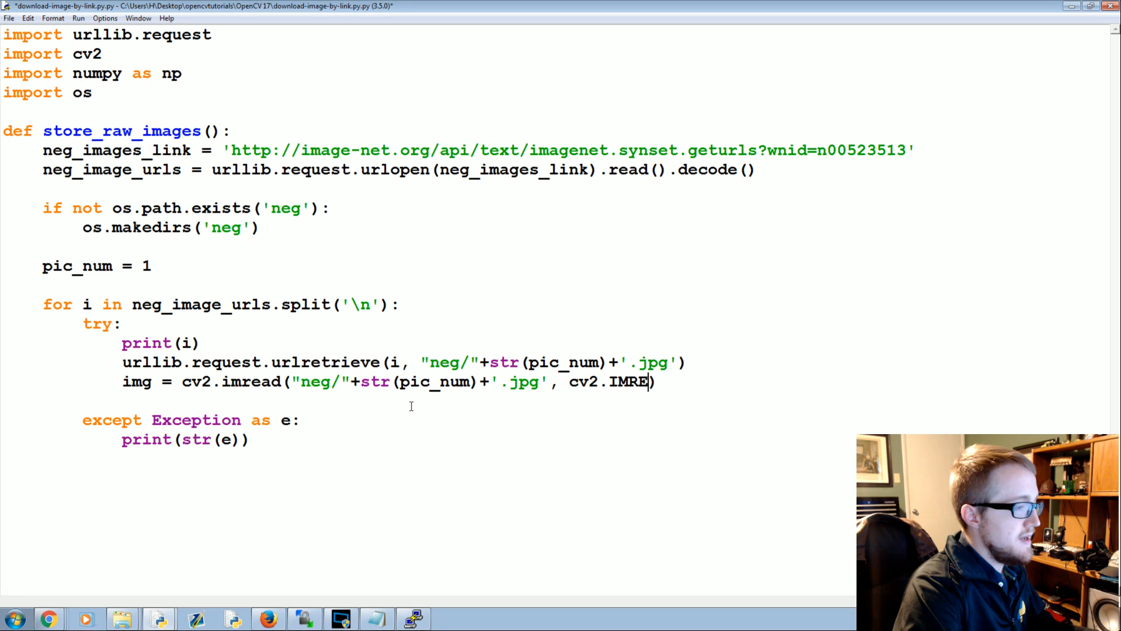
type("AD_")
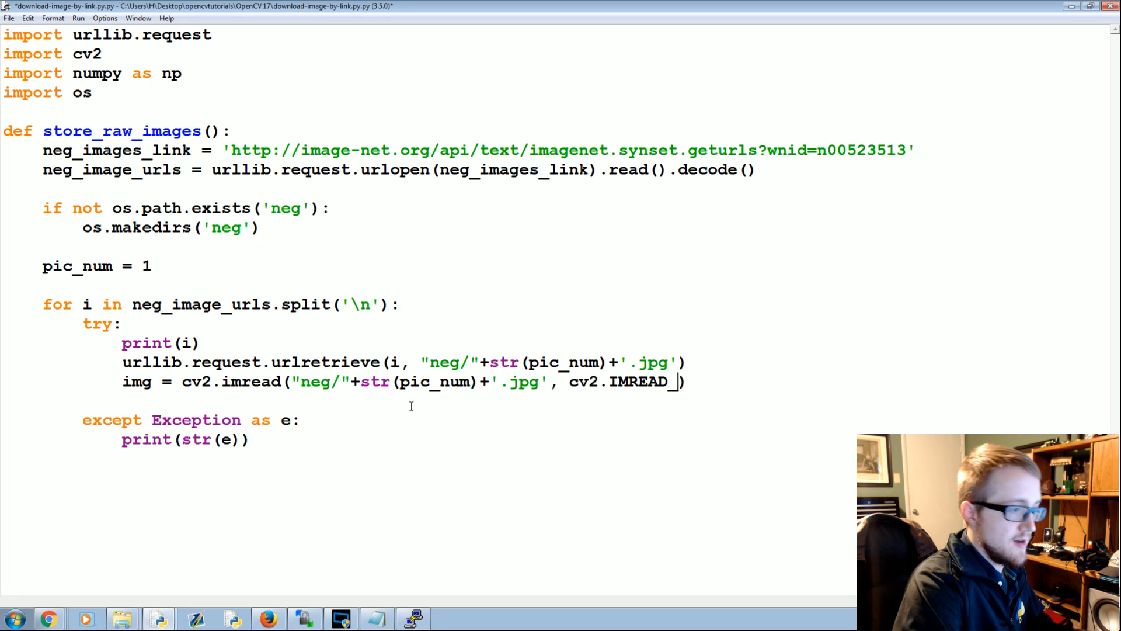
type("GRAYSCALE)")
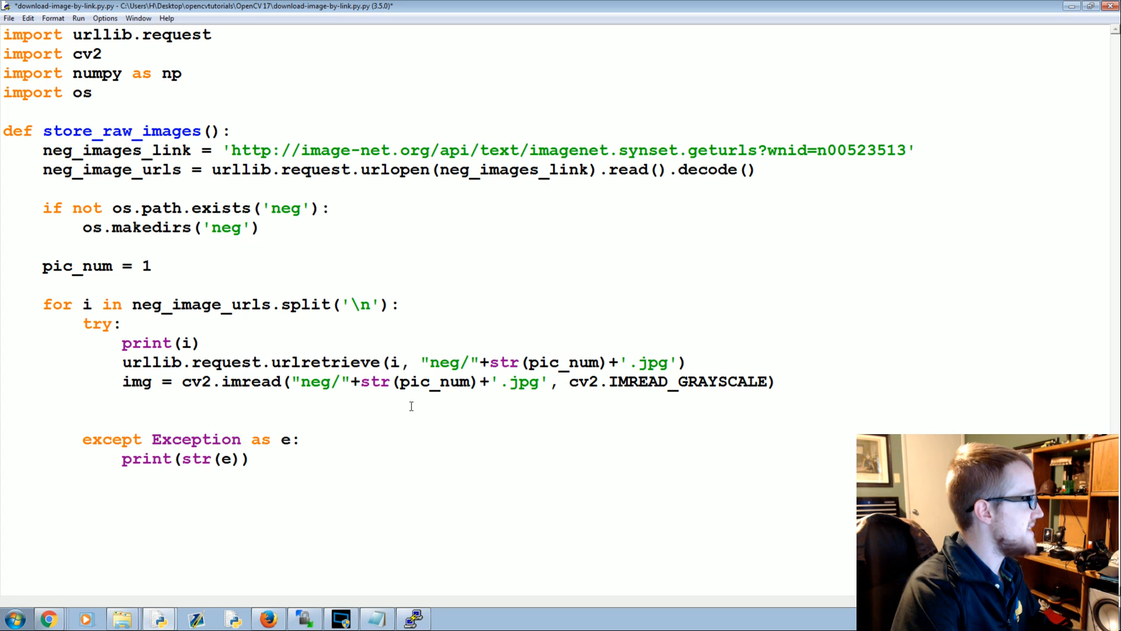
Add resized_image = cv2.resize(img, (100,100))
type("resized")
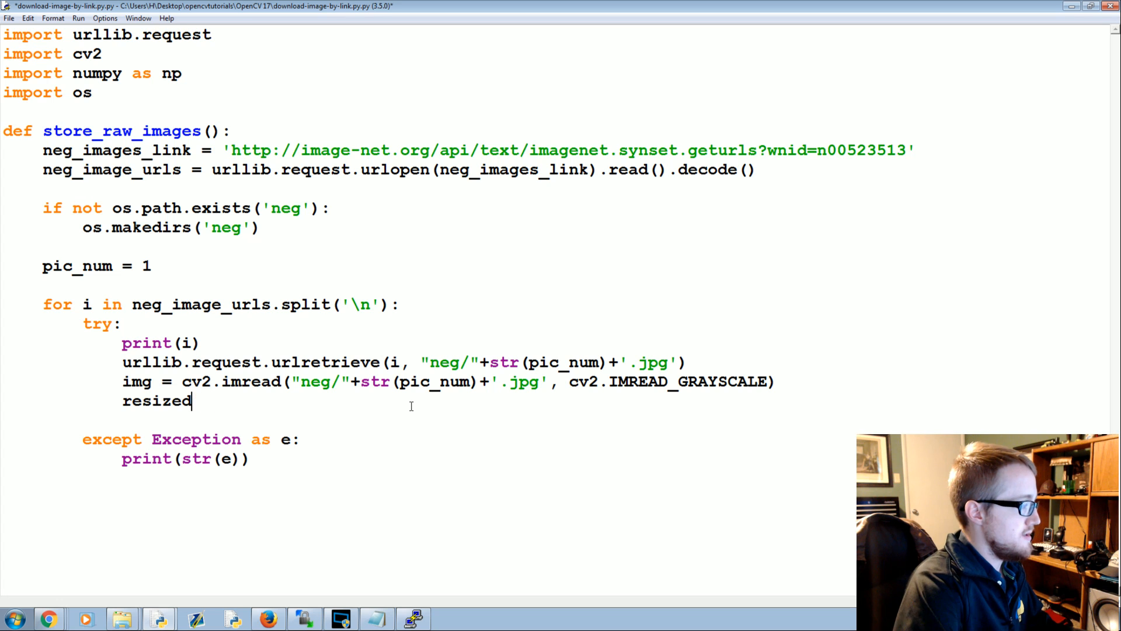
type("_image")
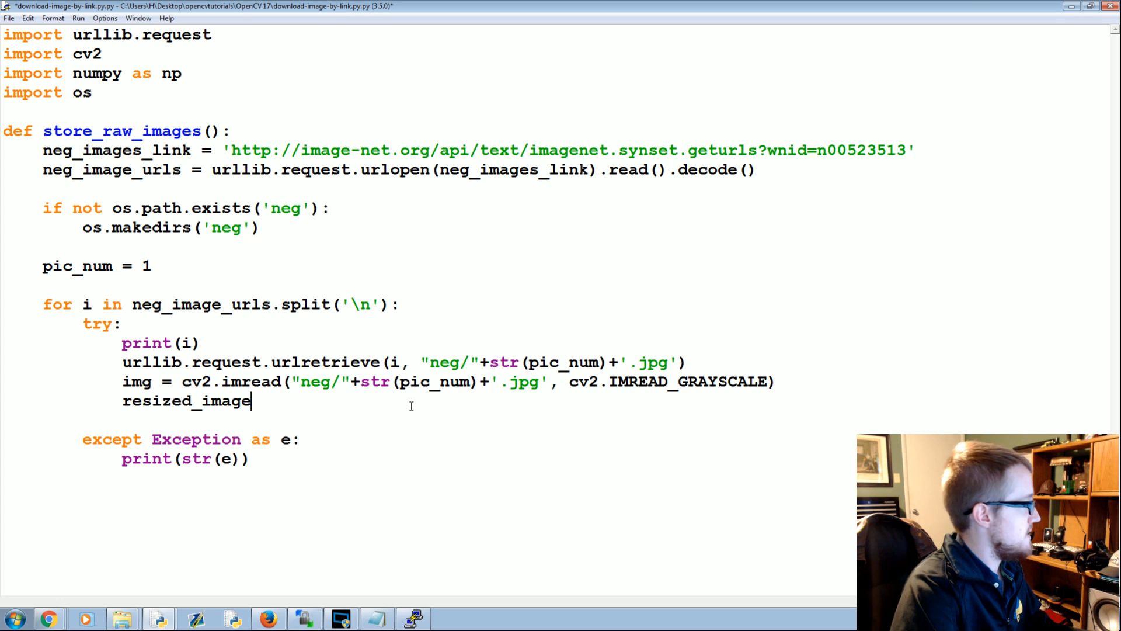
type("= cv2.resi")
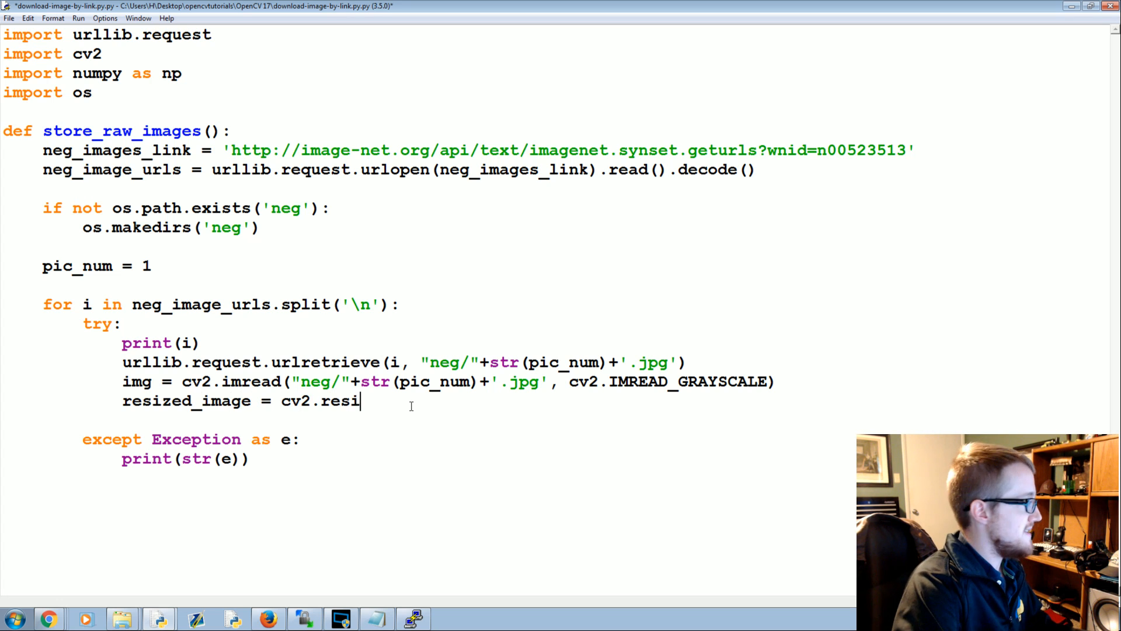
type("ze(img, ())")
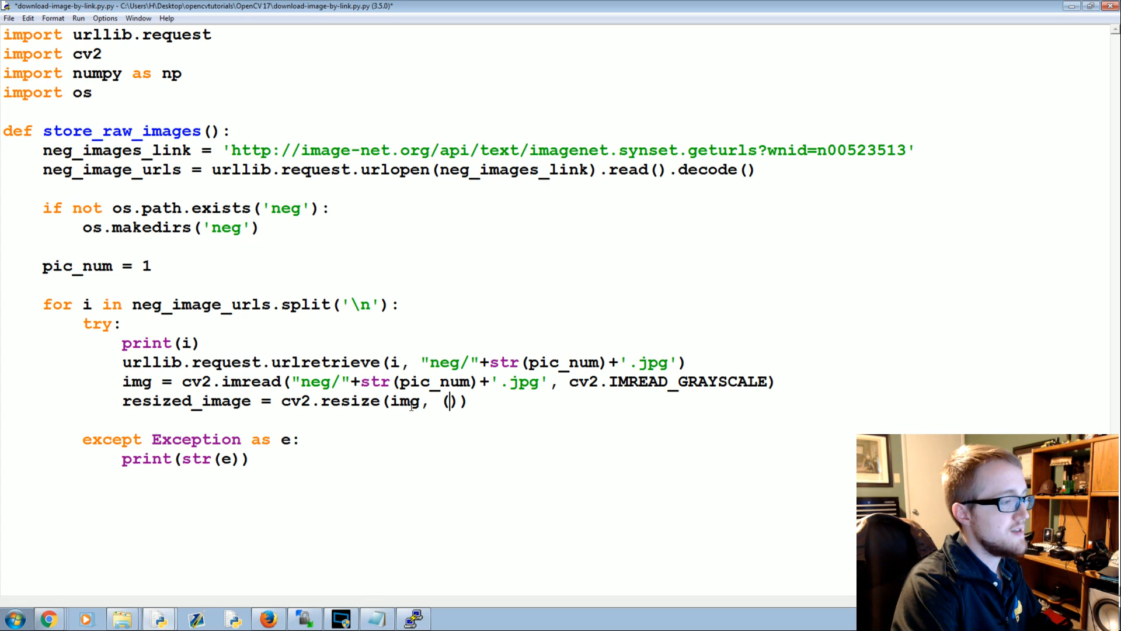
type("100,100")
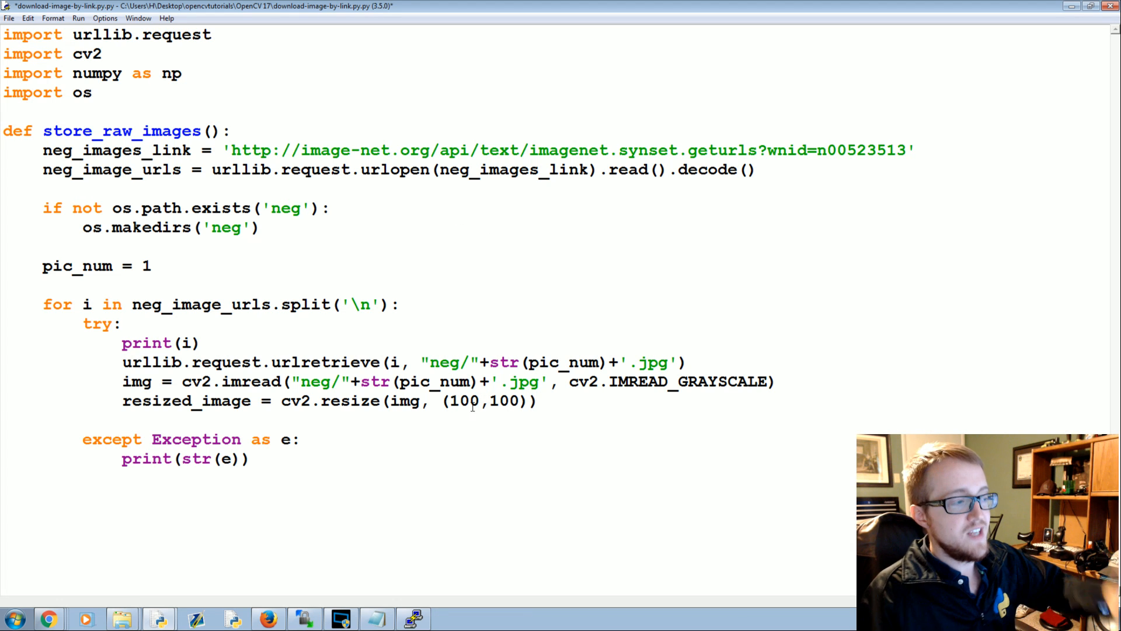
Write the resized image back with cv2.imwrite("neg/"+str(pic_num)+'.jpg', resized_image)
double_click(463, 401)
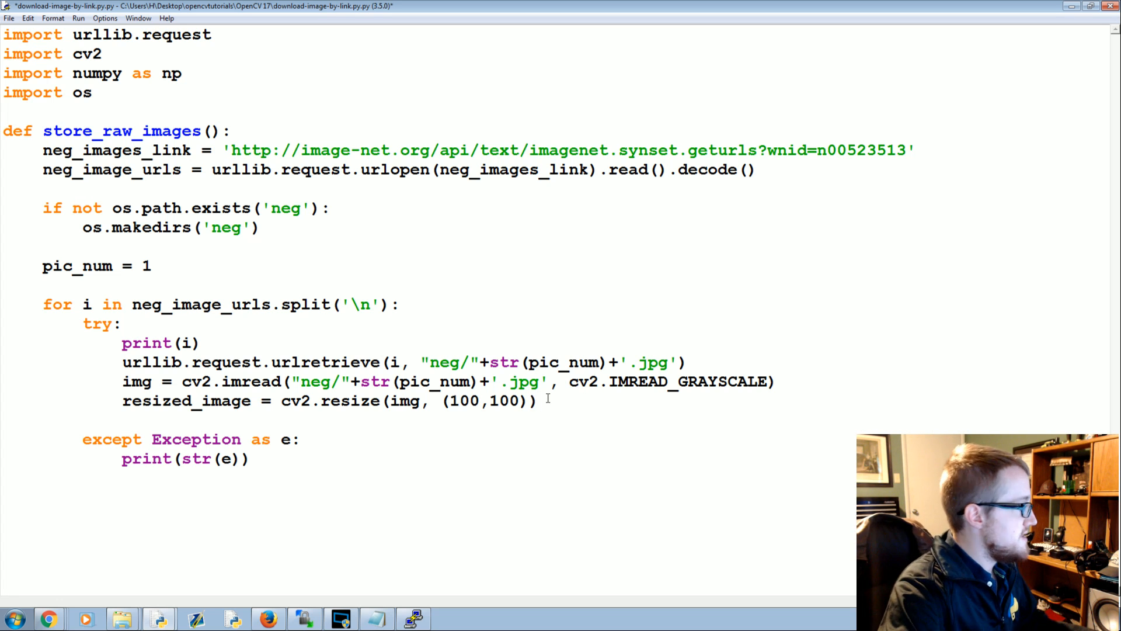
type("cv2.")
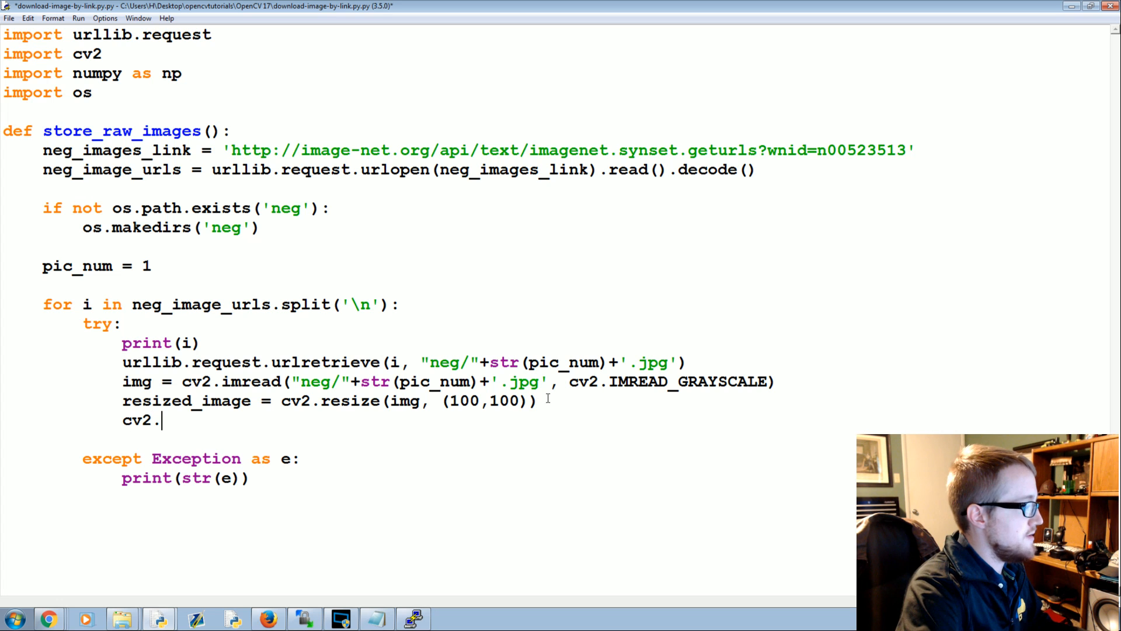
type("imwrite(")
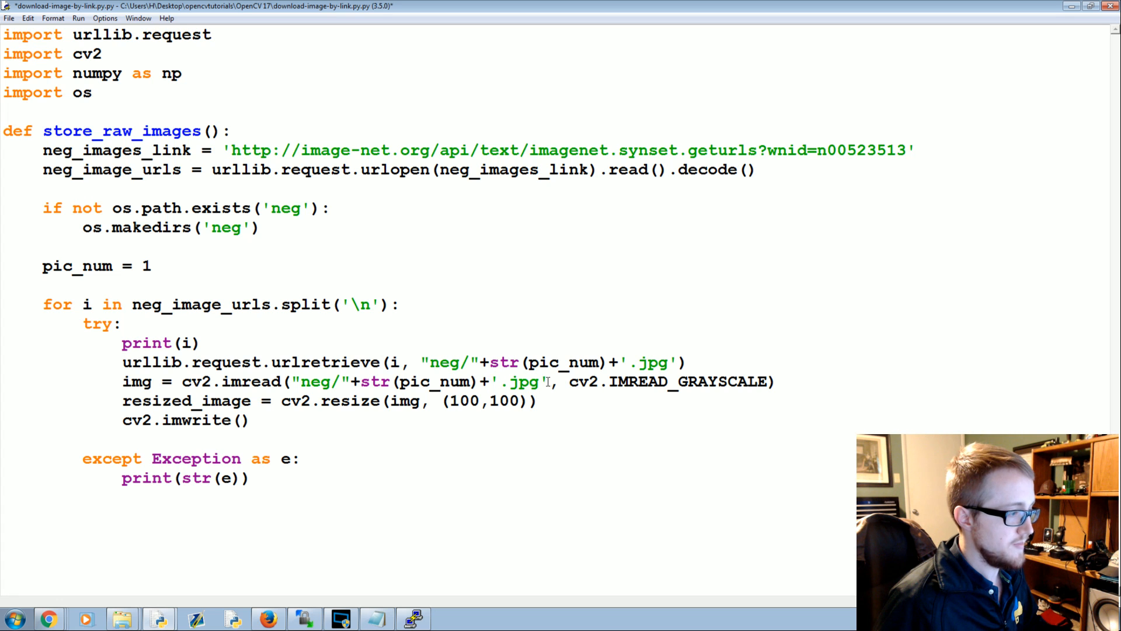
type("\"neg/\"+str(pic_num)+'.jpg', resized_image")
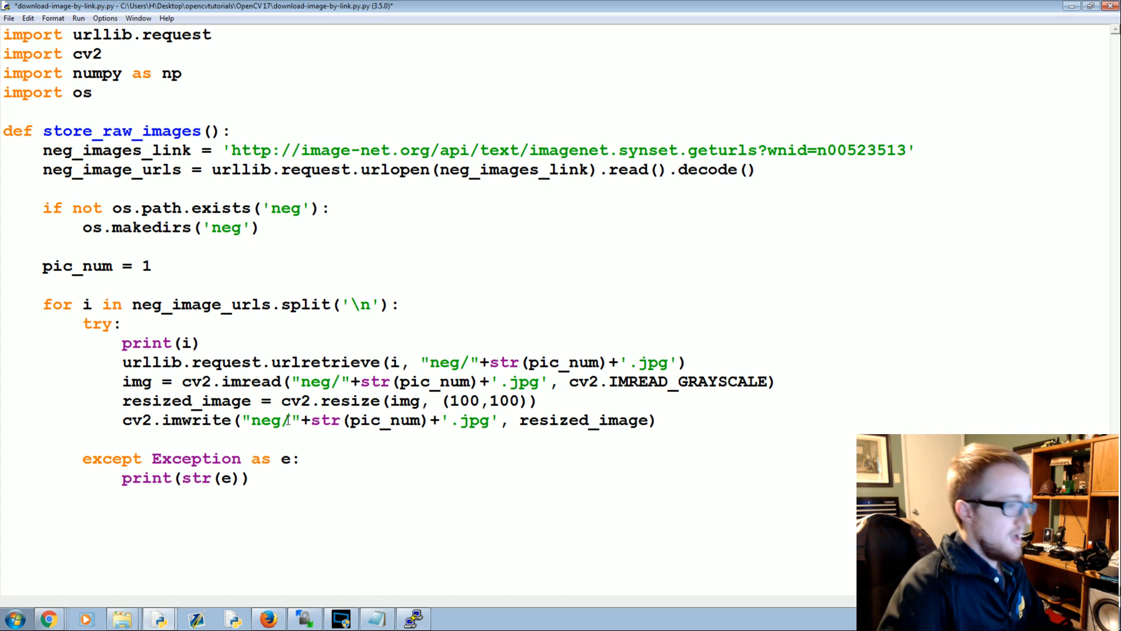
Increment pic_num += 1 and call store_raw_images() at the end
type("pic")
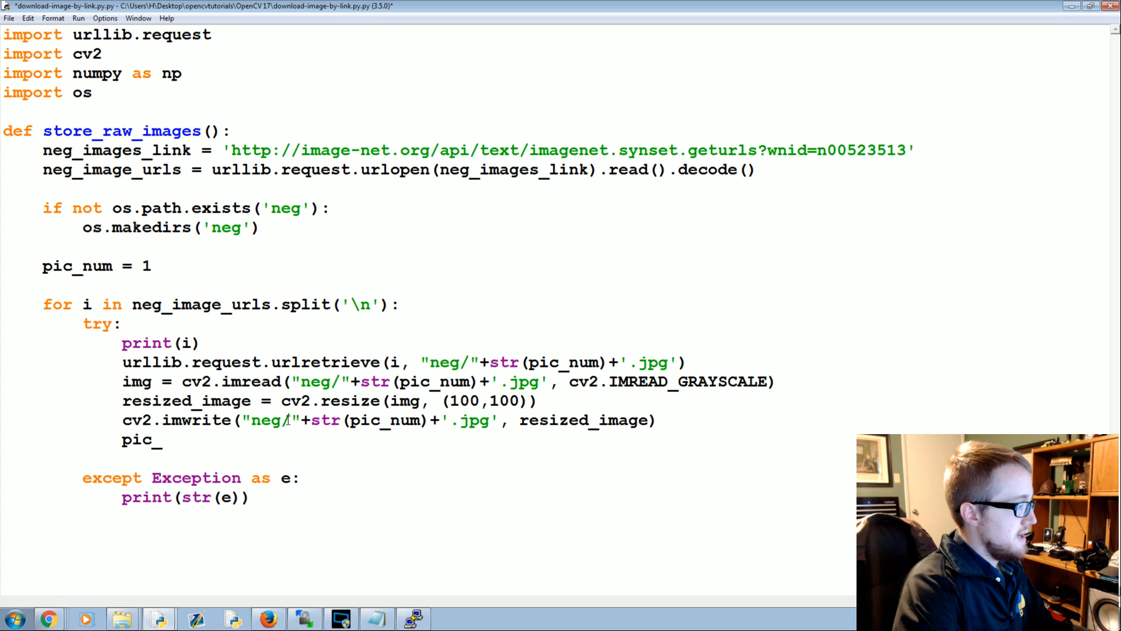
type("_num +=")
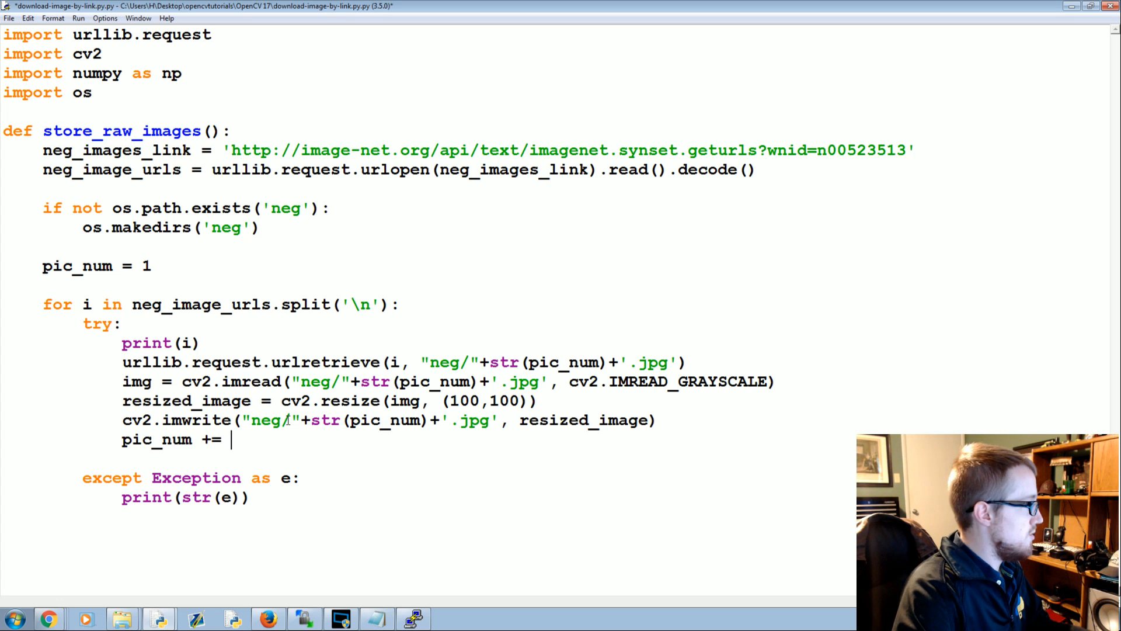
type("1")
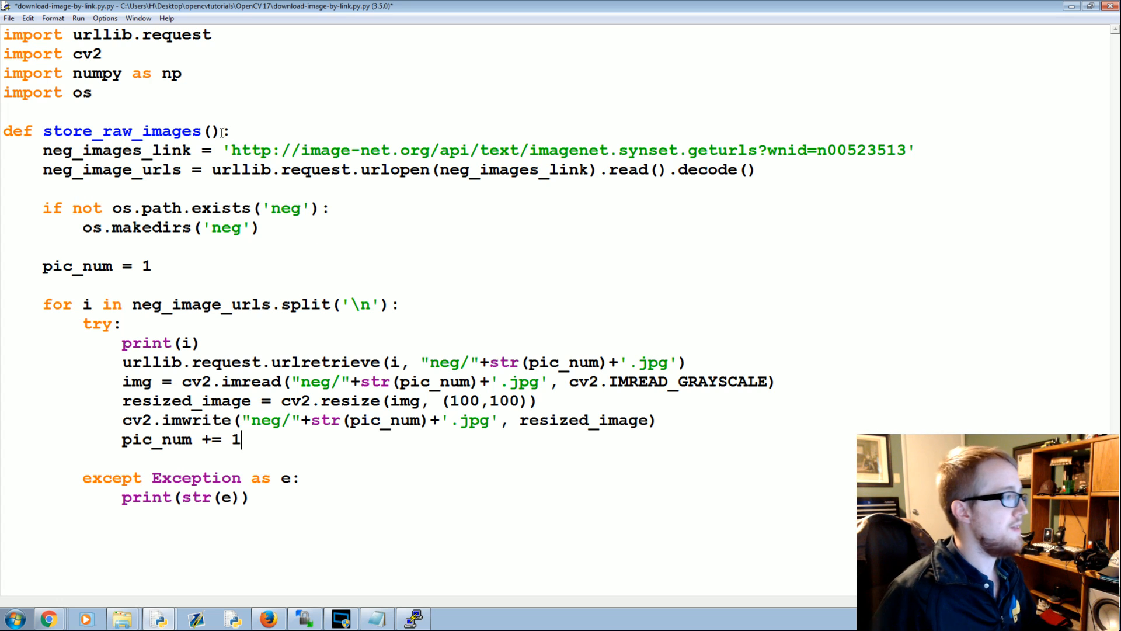
double_click(121, 130)
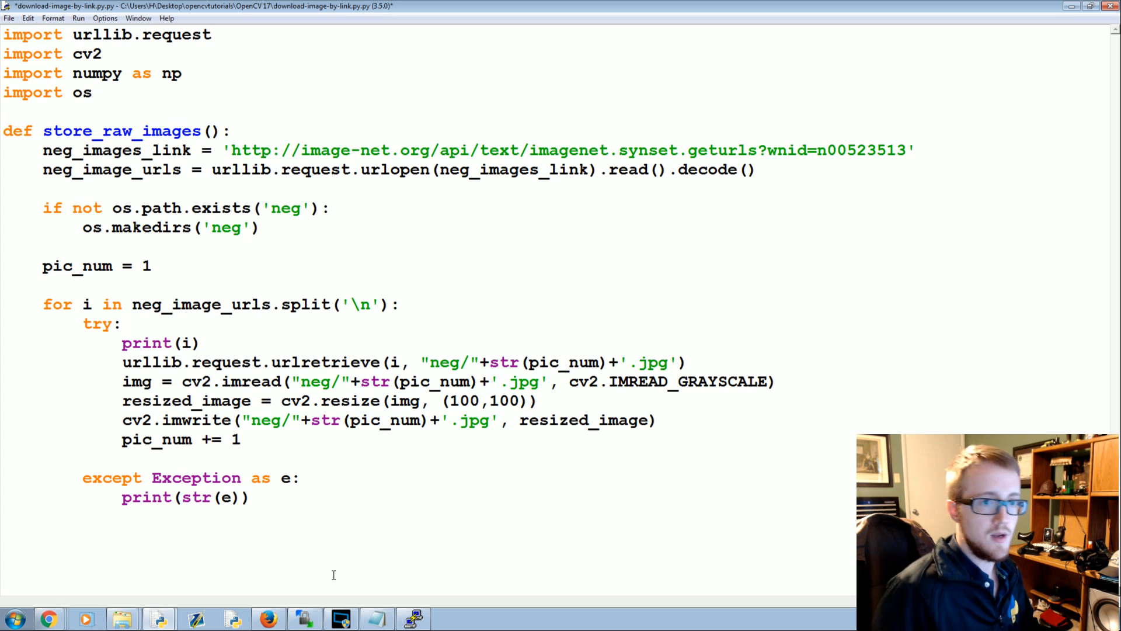
type("store_raw_images()")
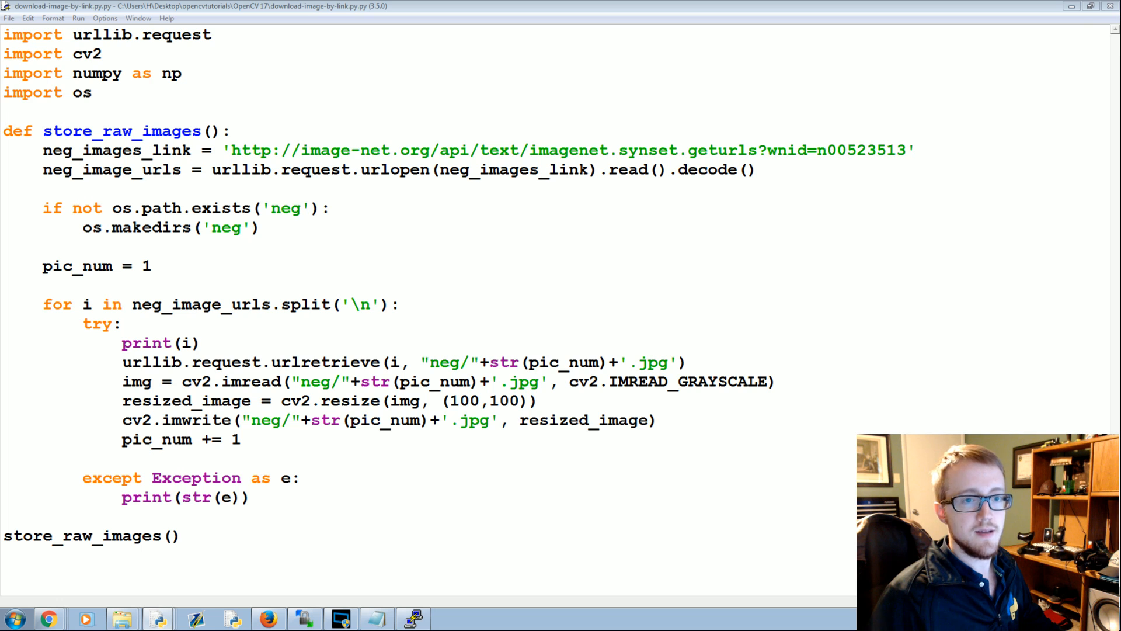
Run the script with F5 and view the first grayscale images in the neg folder
key("F5")
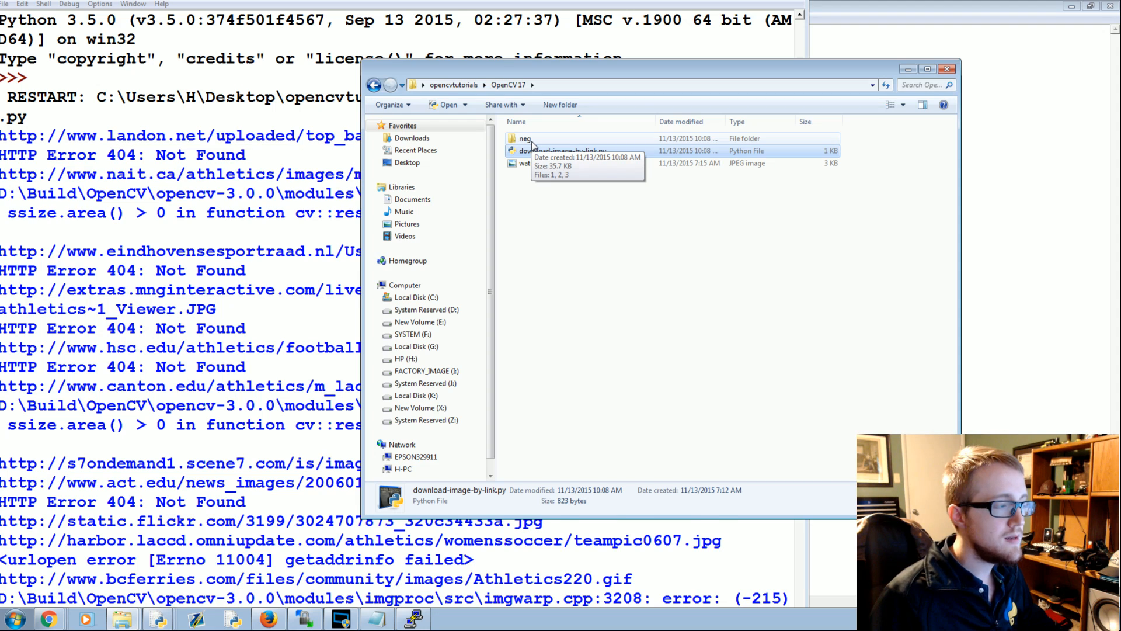
double_click(523, 138)
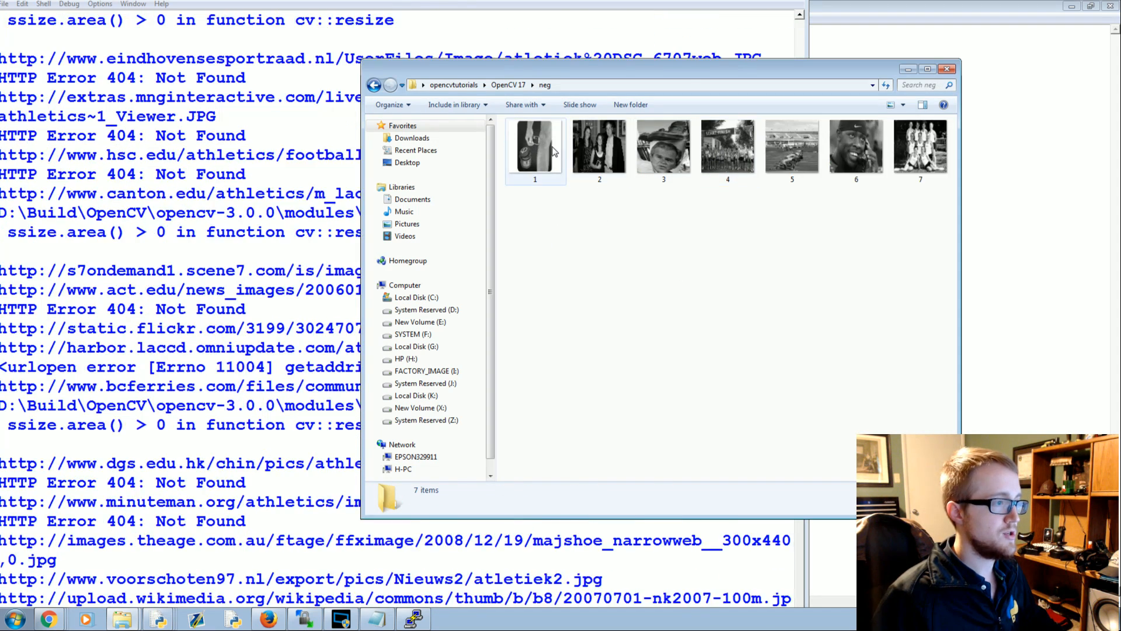
left_click(599, 146)
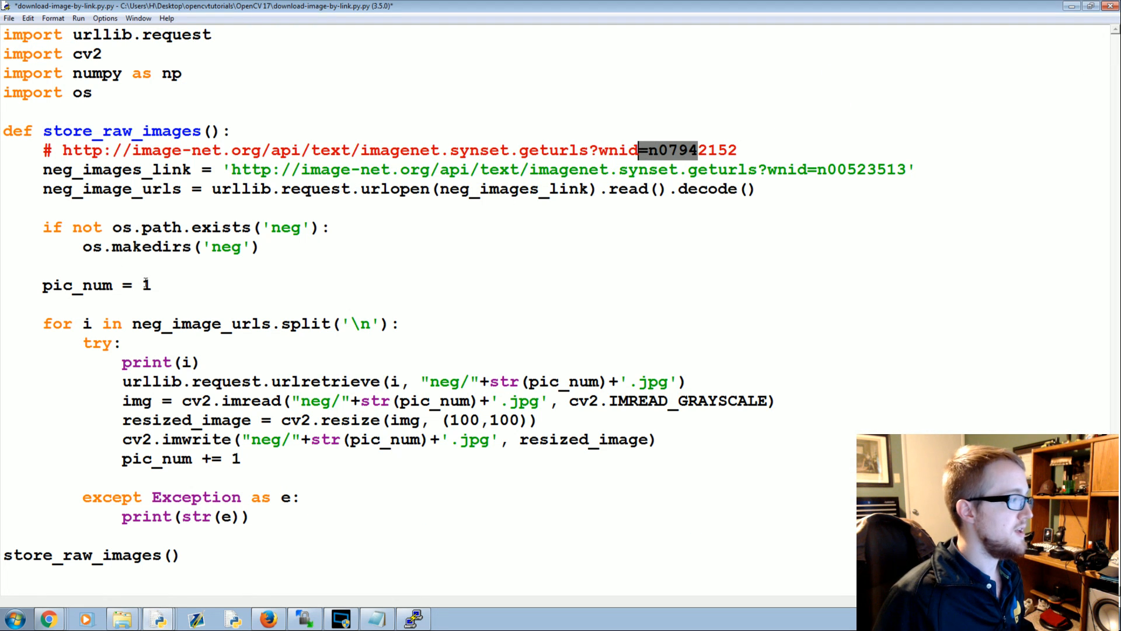
Reset pic_num to 1 and view the neg folder's 35+ grayscale thumbnails
type("7")
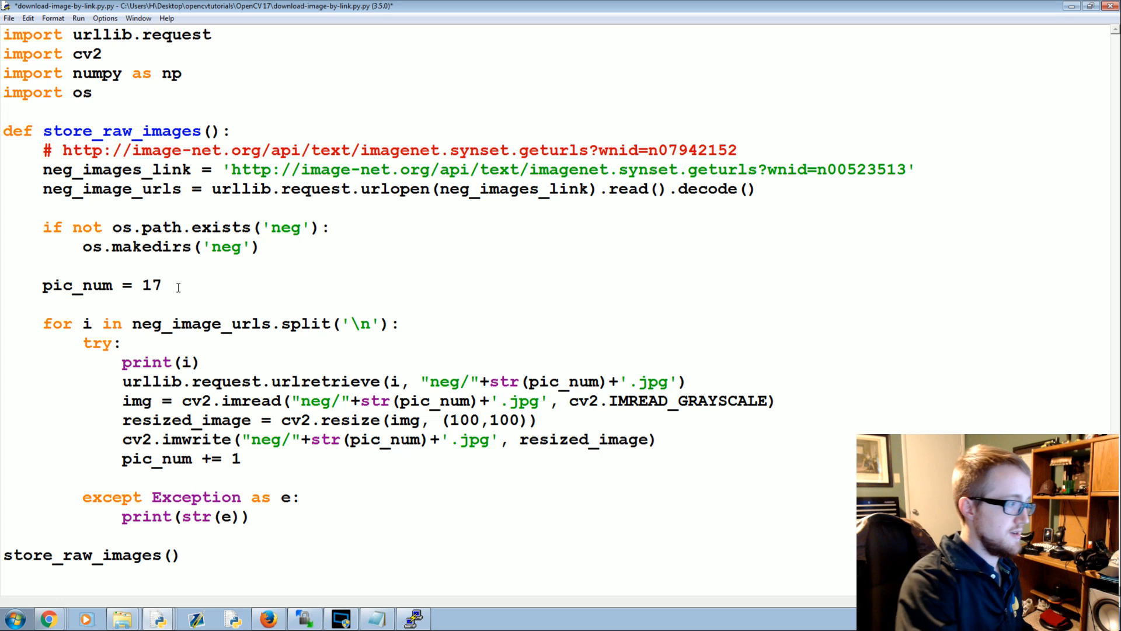
type("8")
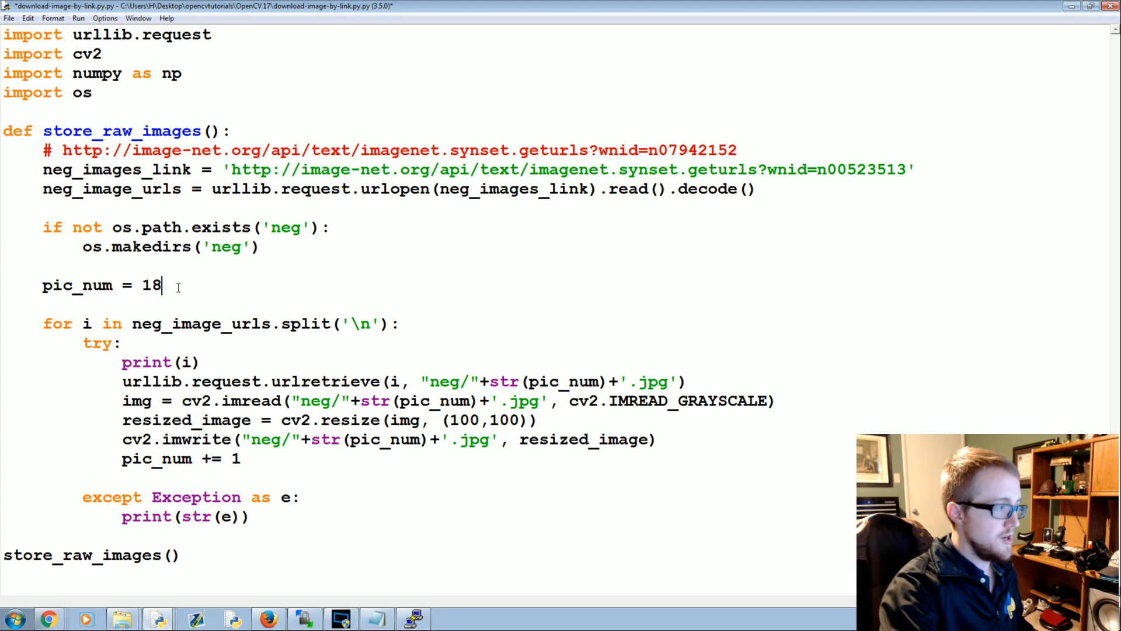
key("Backspace")
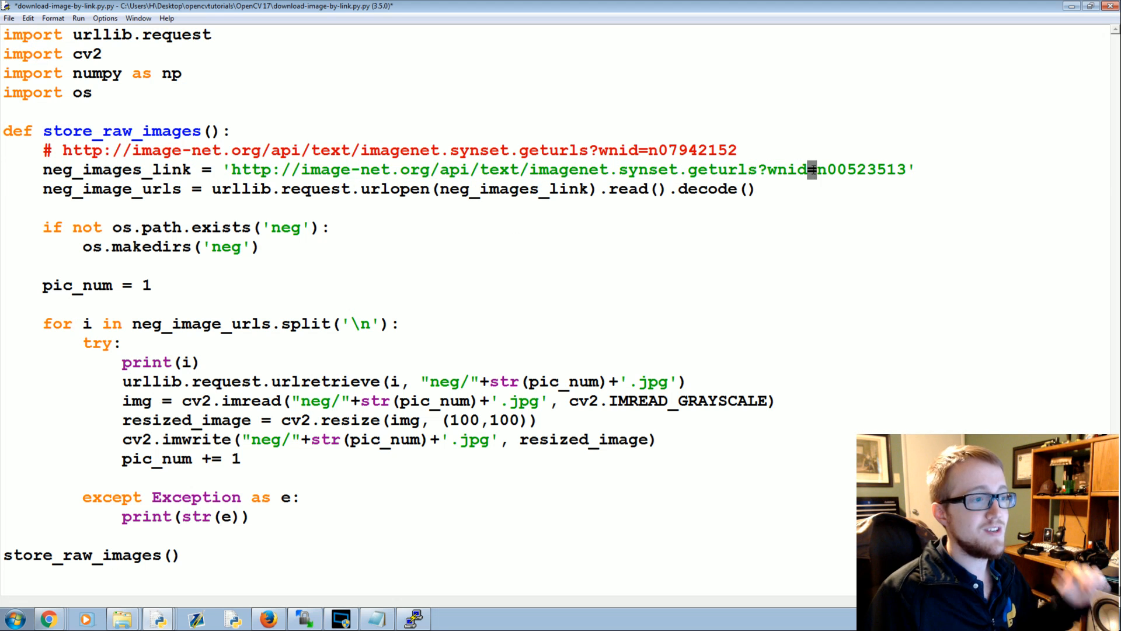
left_click_drag(349, 150, 740, 151)
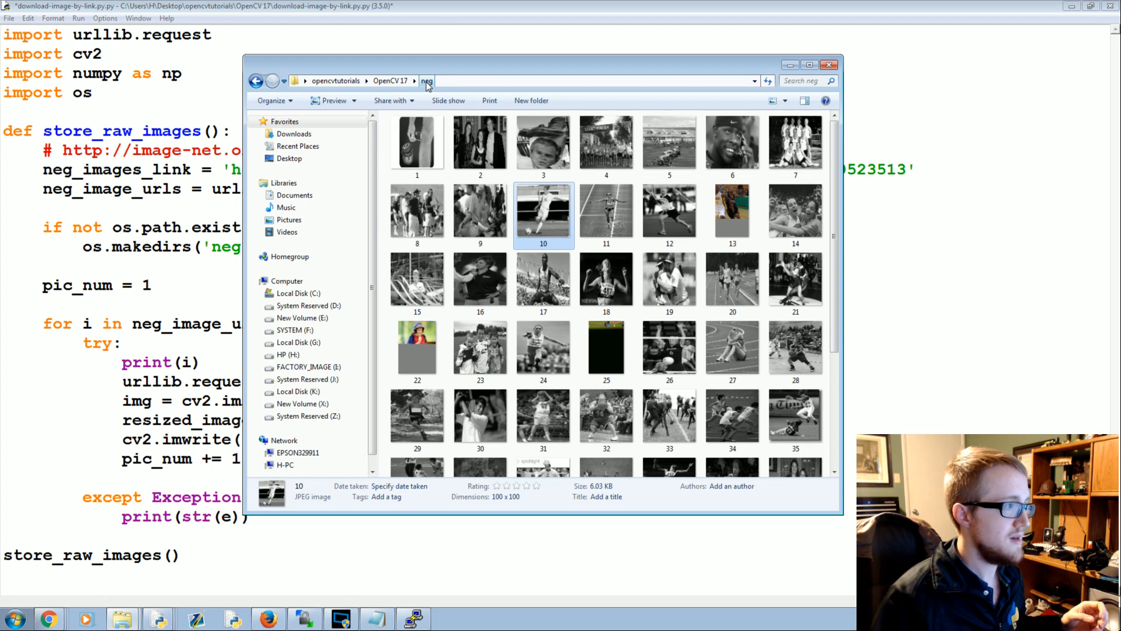
Reopen the neg folder from OpenCV 17, scroll through its 57 grayscale thumbnails, and return to IDLE
scroll("down", 3)
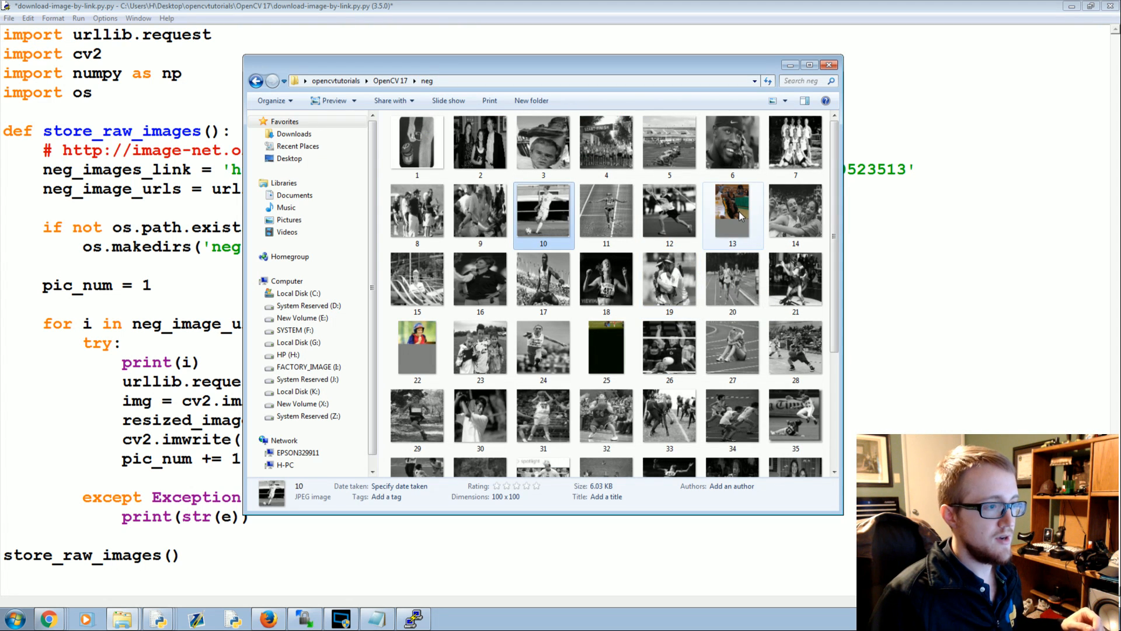
left_click(732, 211)
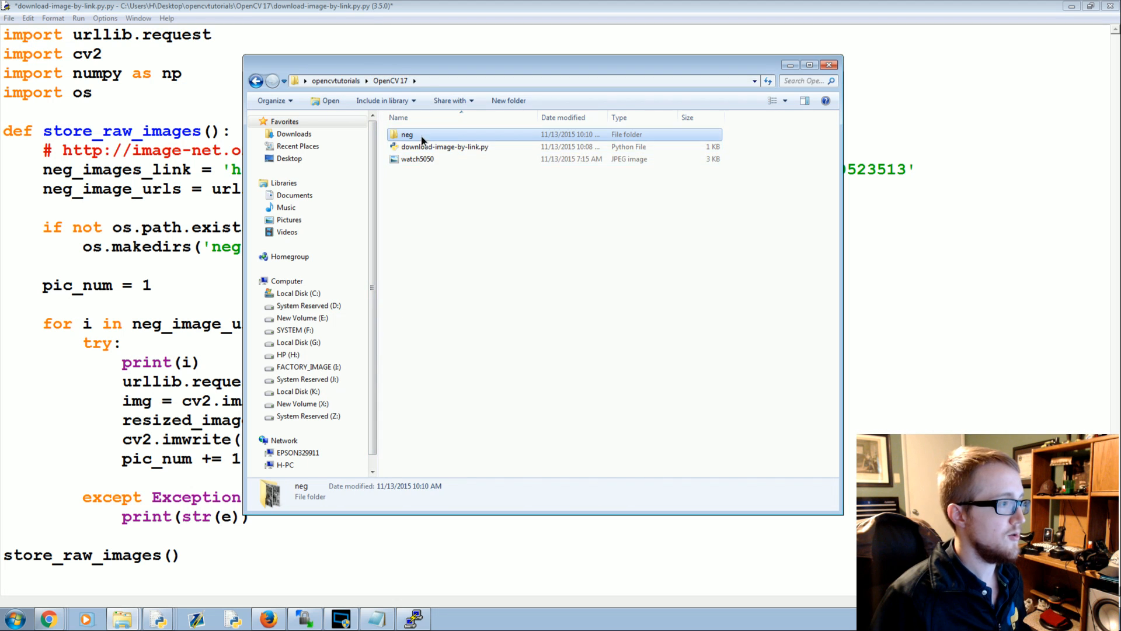
double_click(408, 134)
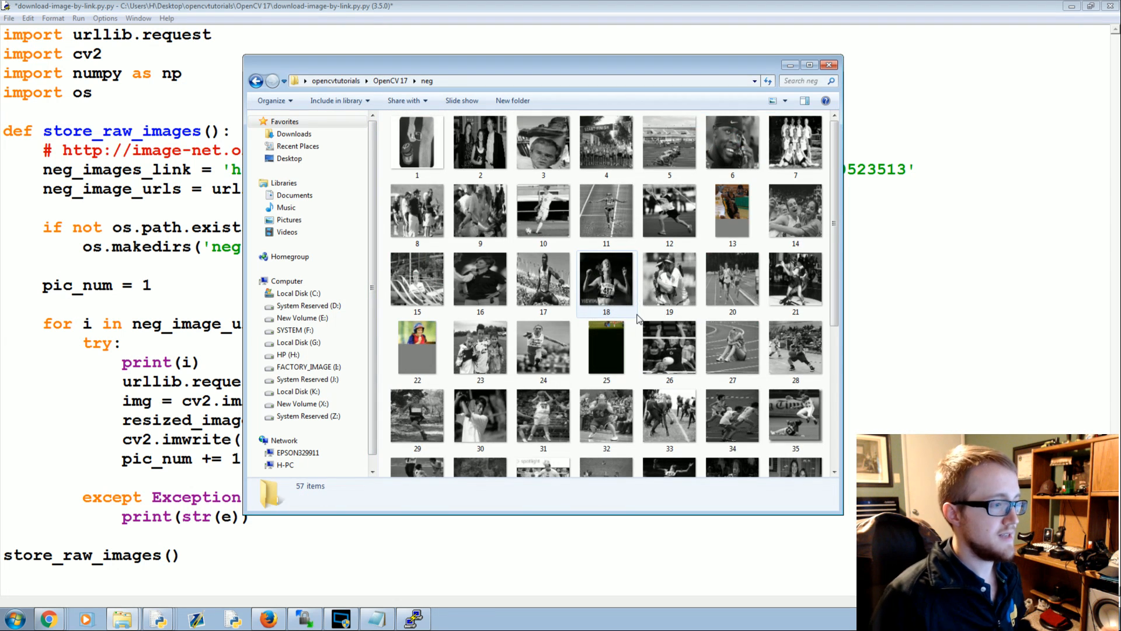
scroll("down", 3)
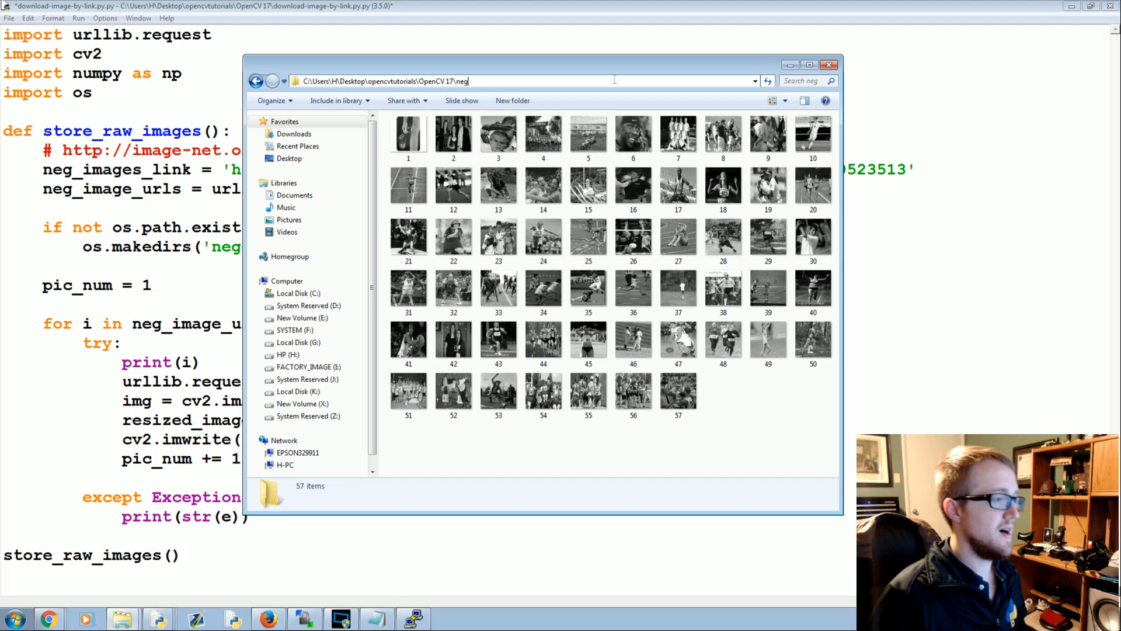
left_click(828, 64)
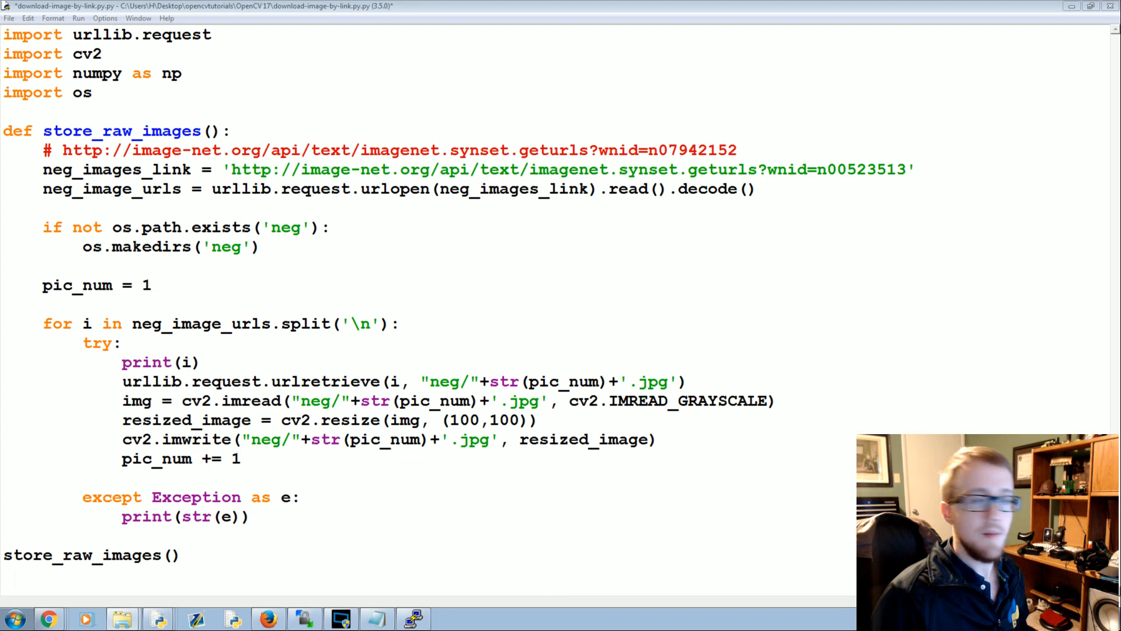